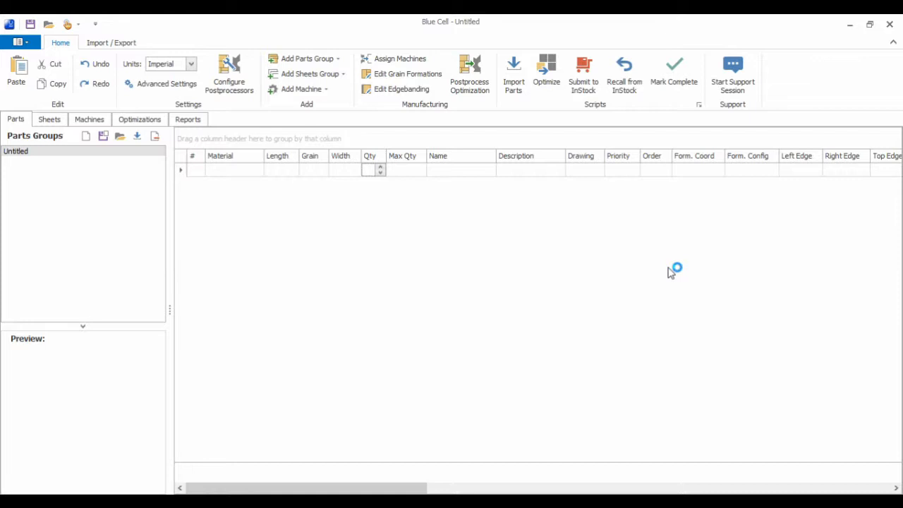
mouse_move(672, 274)
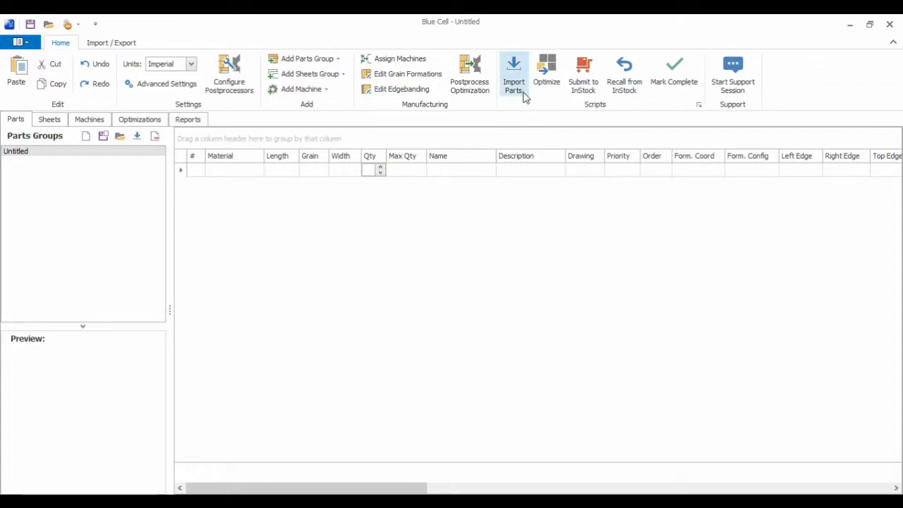
mouse_move(514, 74)
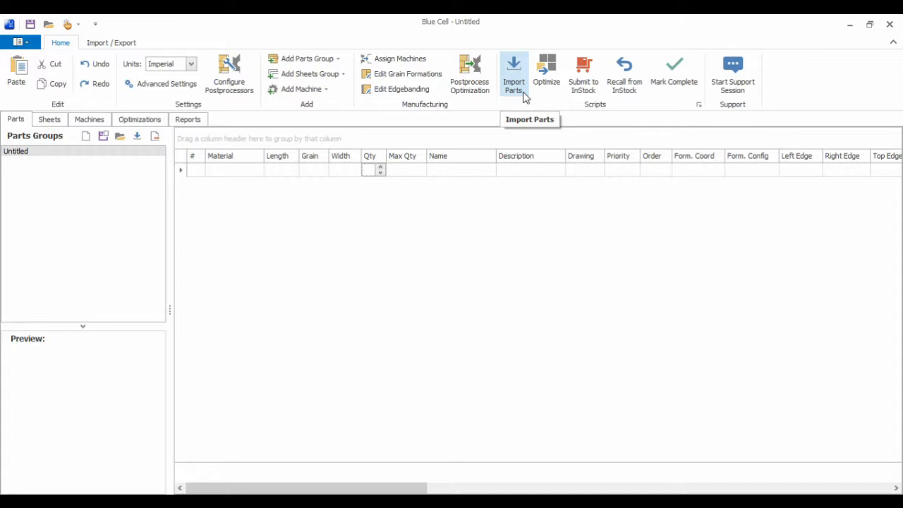
mouse_move(525, 98)
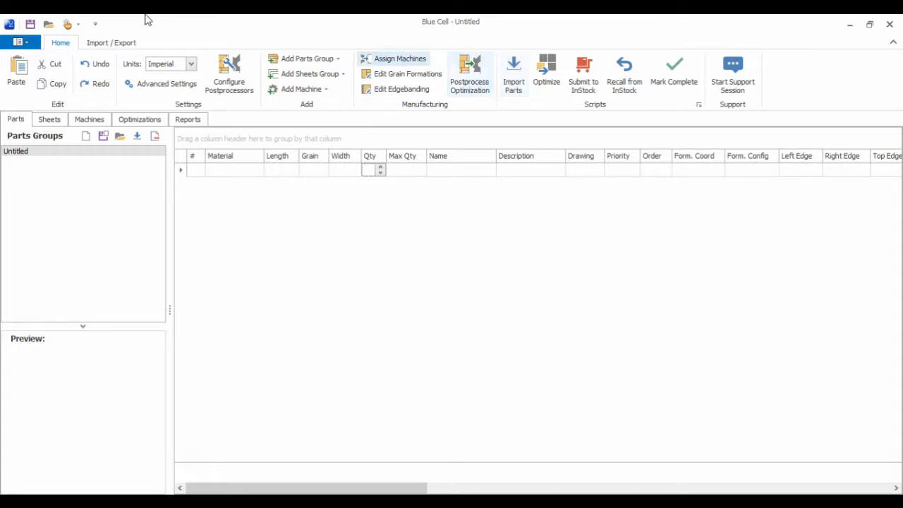
Show the DataLink configuration with the SQL InSight import sequence selected.
click(110, 42)
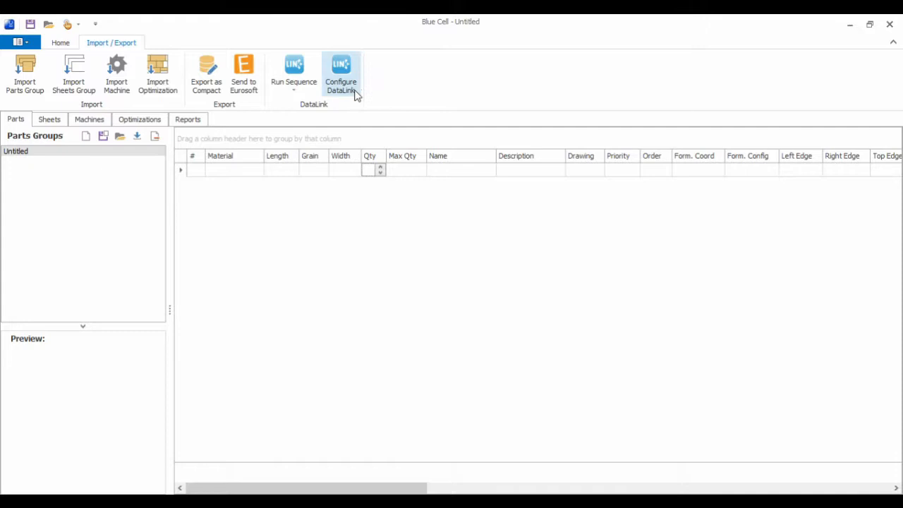
mouse_move(341, 73)
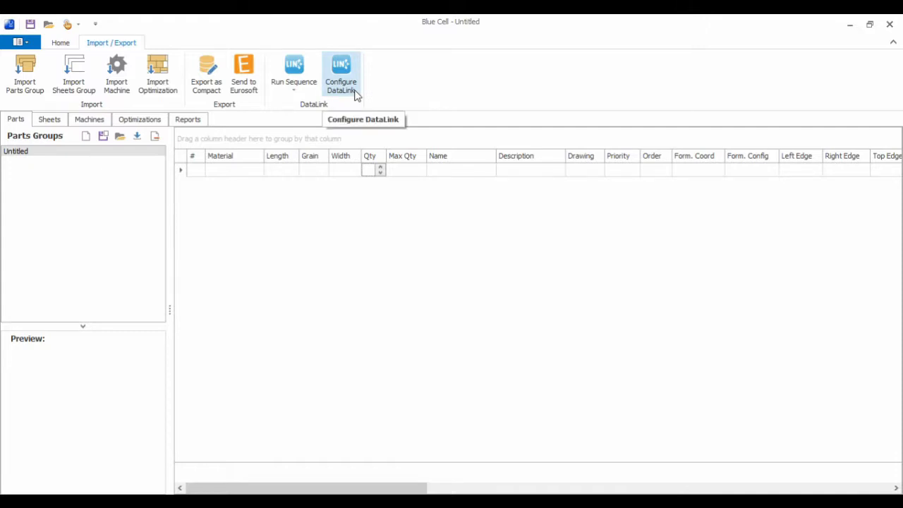
click(341, 74)
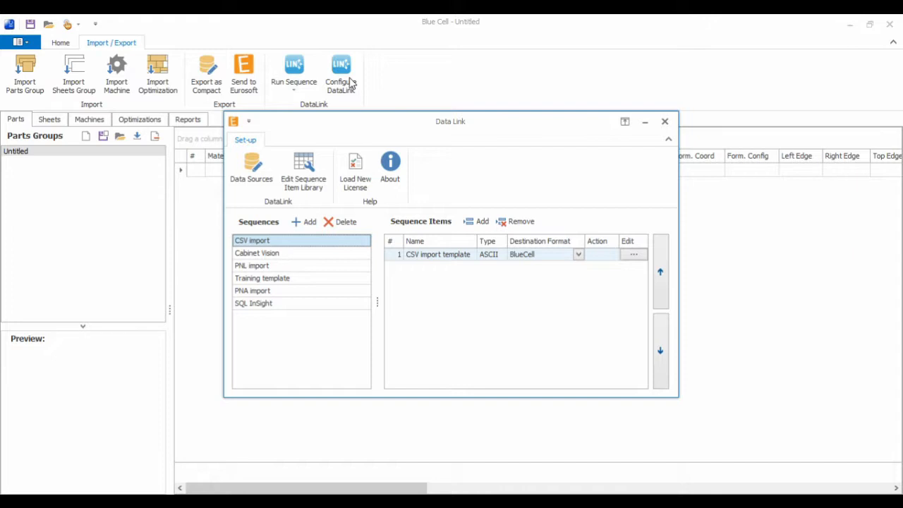
mouse_move(263, 312)
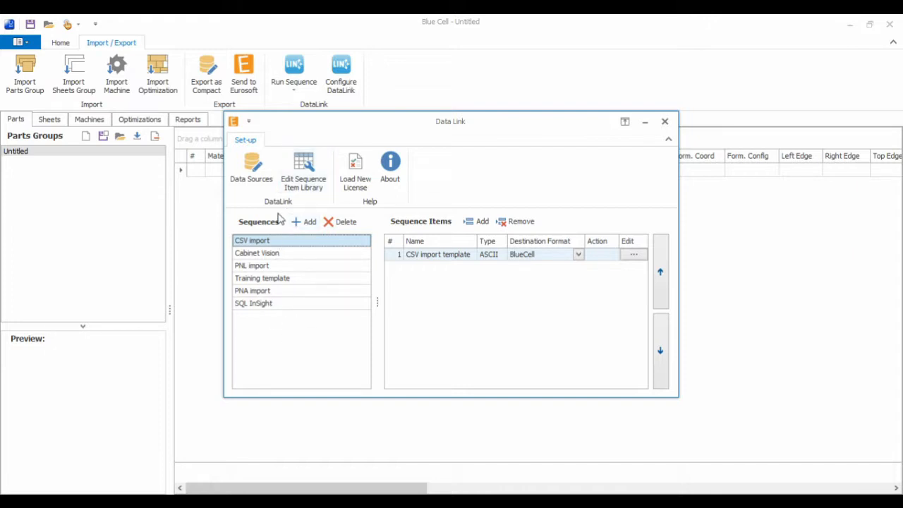
click(252, 302)
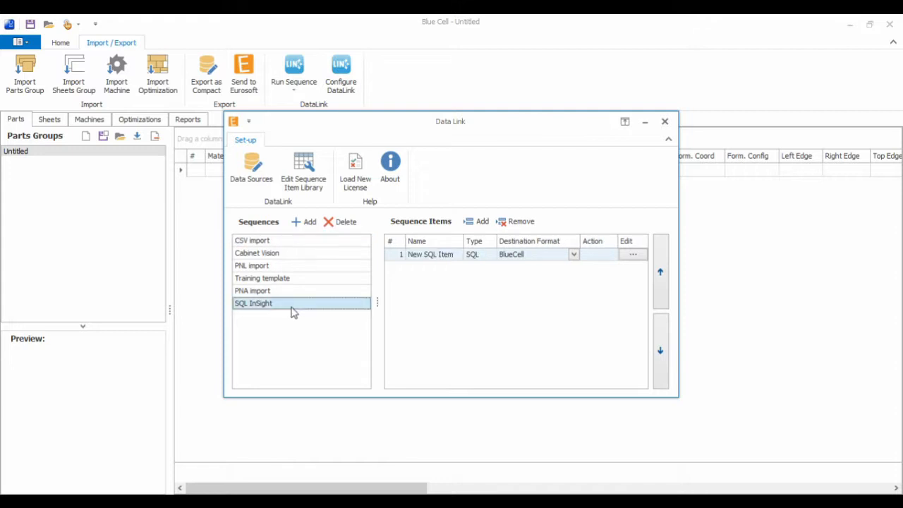
mouse_move(403, 314)
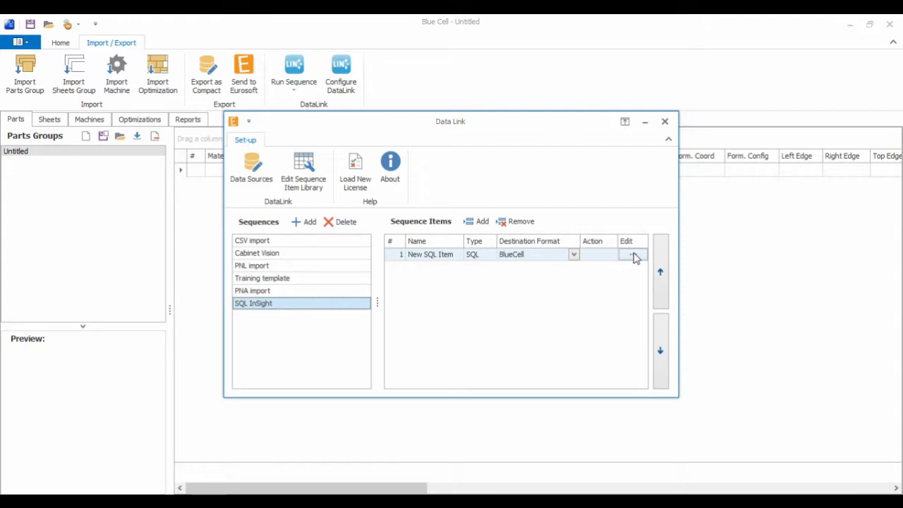
click(634, 254)
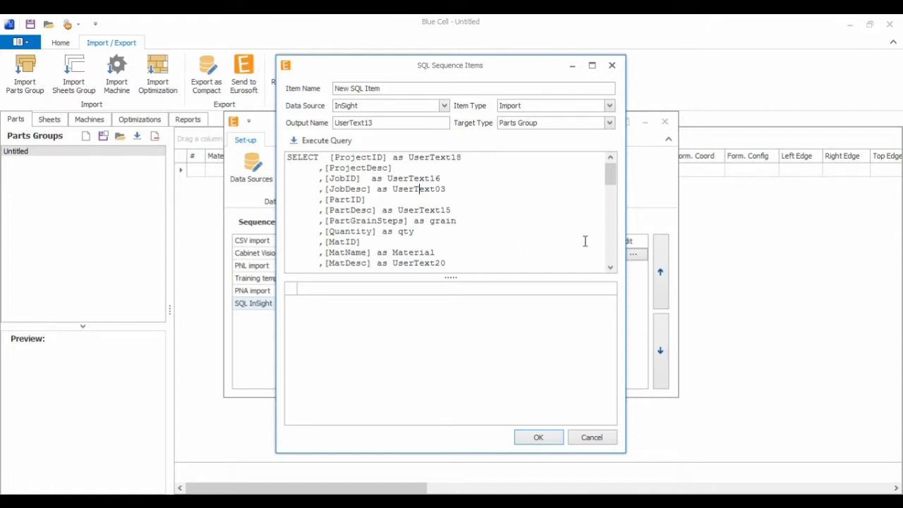
scroll(down, 3)
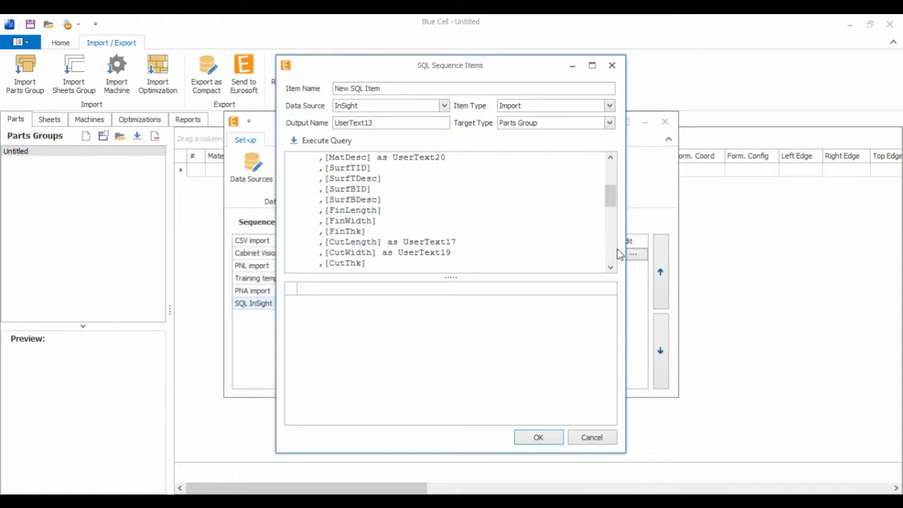
mouse_move(621, 269)
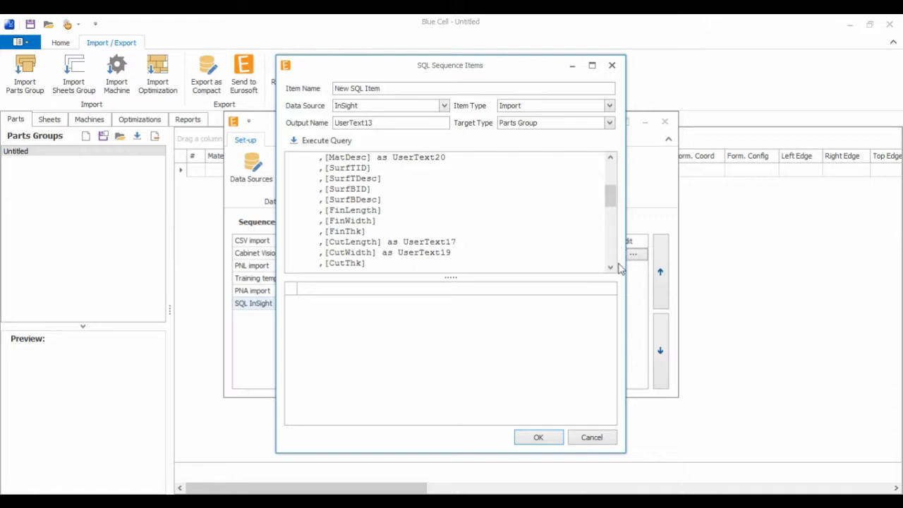
click(610, 268)
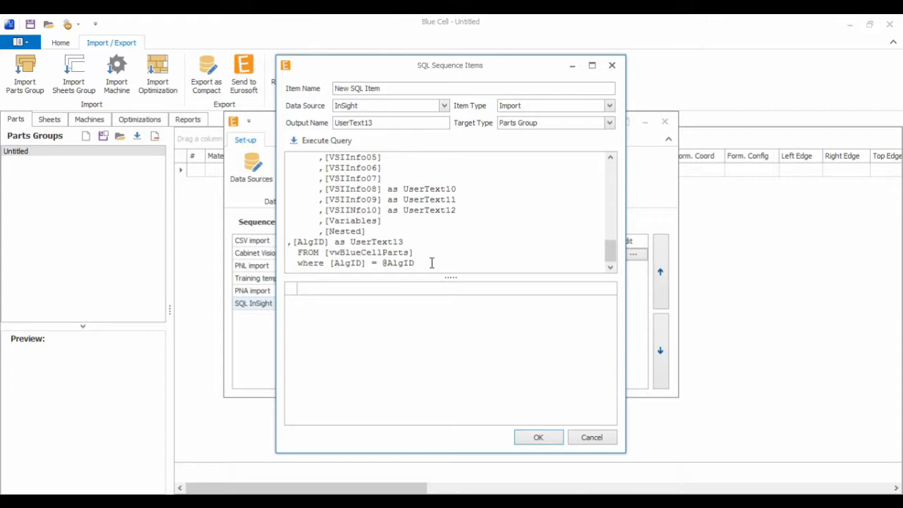
mouse_move(699, 210)
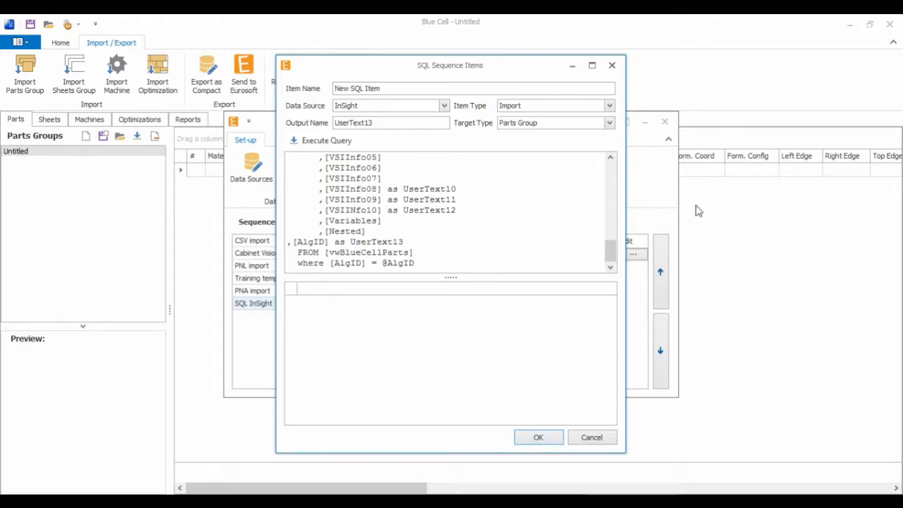
mouse_move(608, 126)
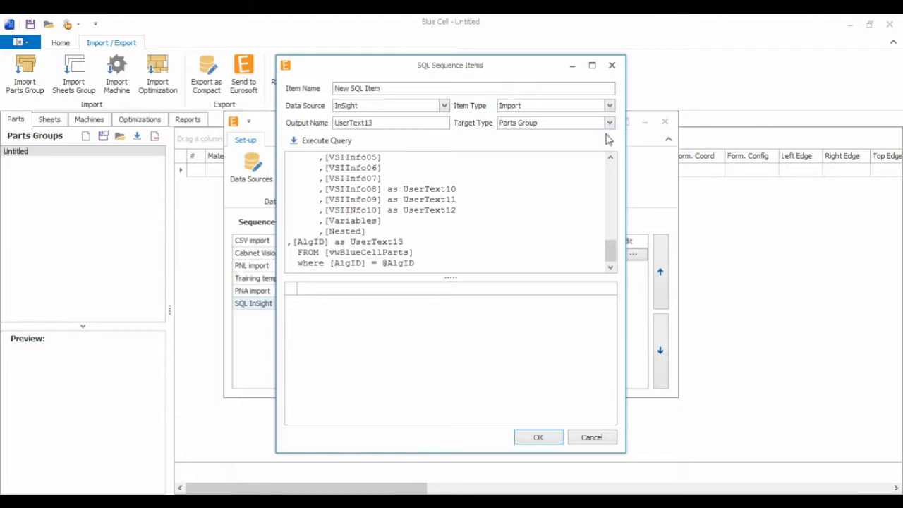
mouse_move(472, 114)
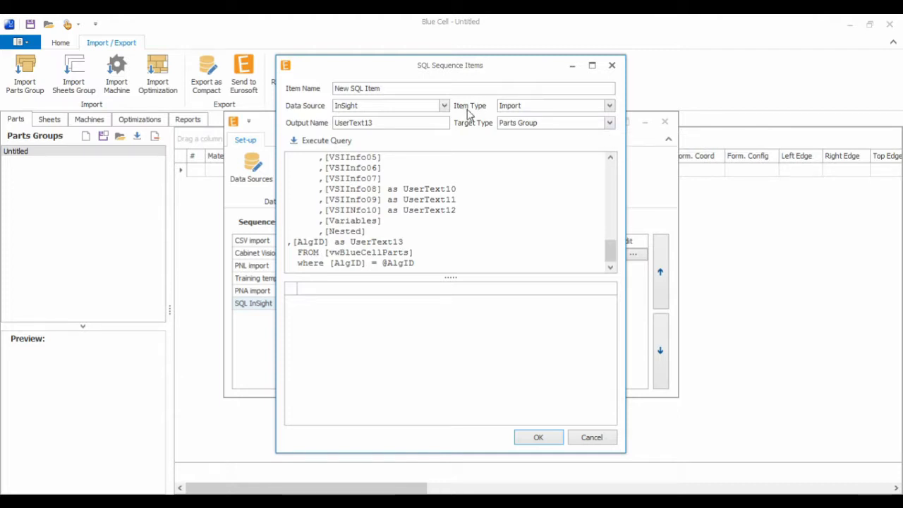
mouse_move(525, 138)
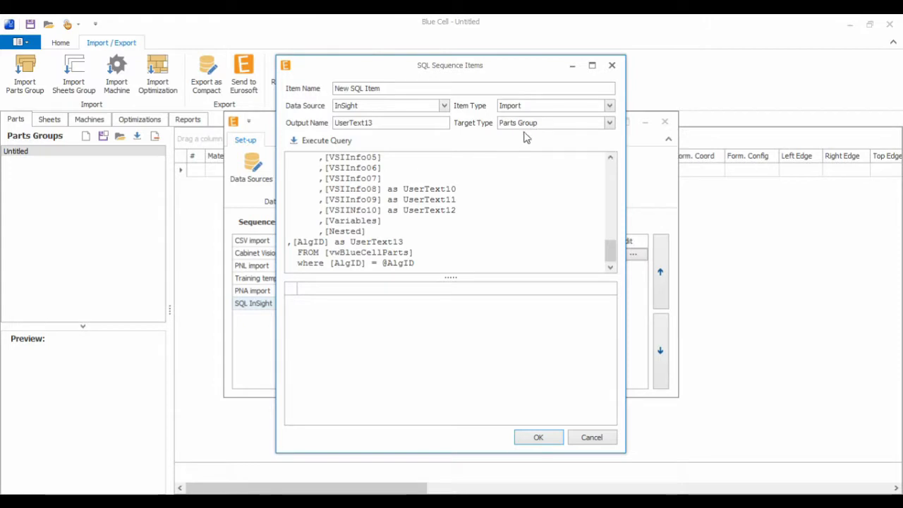
mouse_move(240, 262)
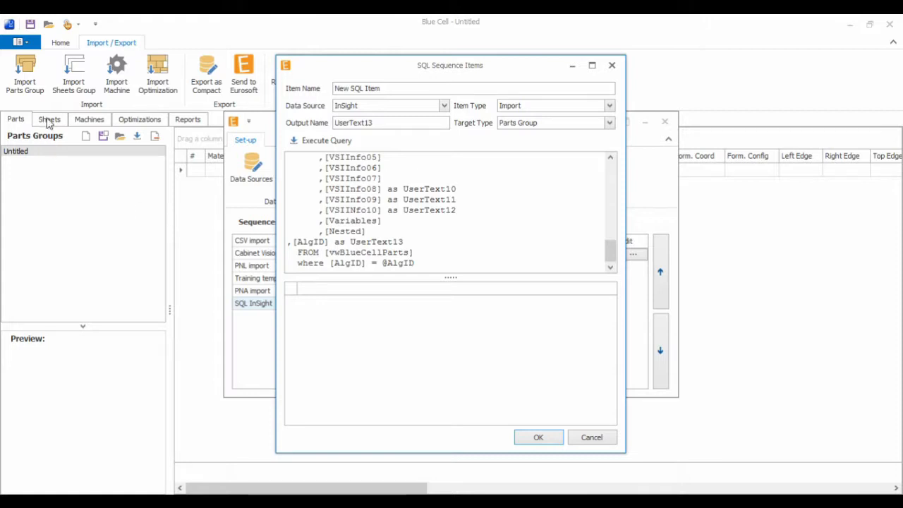
mouse_move(379, 291)
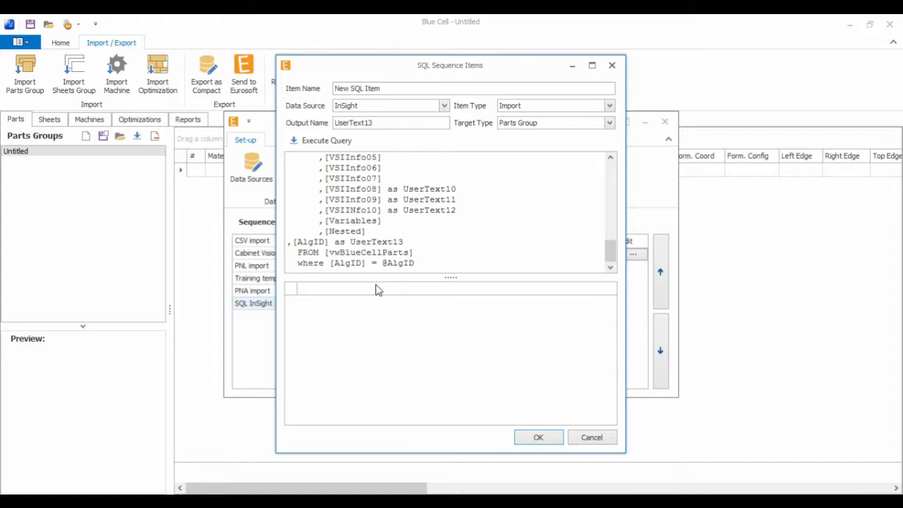
mouse_move(549, 401)
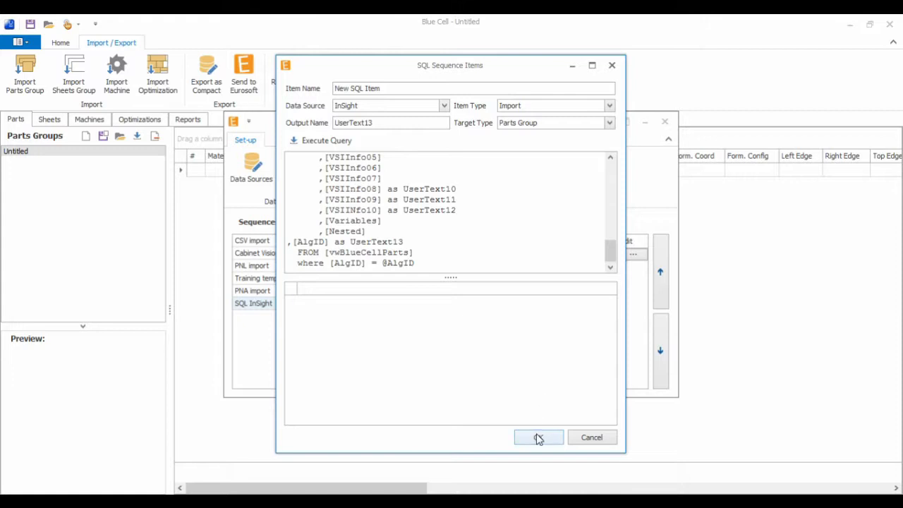
click(539, 438)
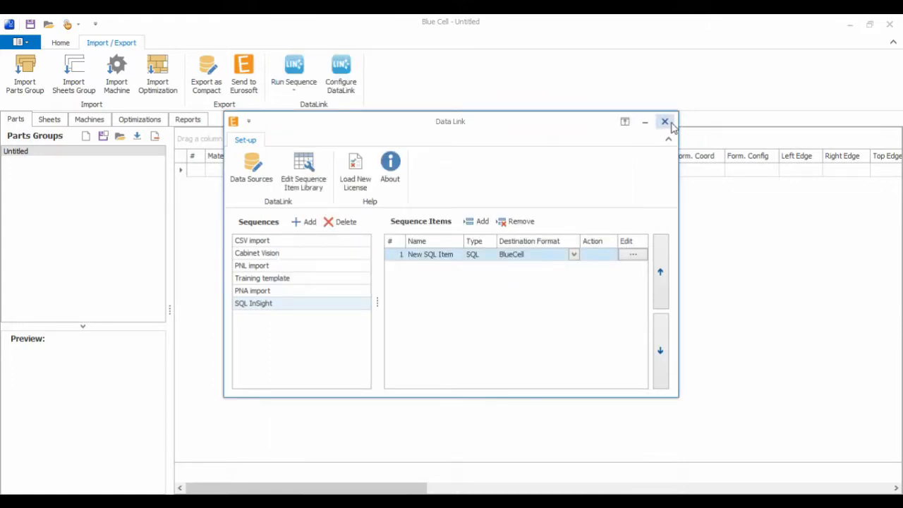
Close DataLink and import the database parts for AlgID 1419770 into a new parts group.
click(663, 121)
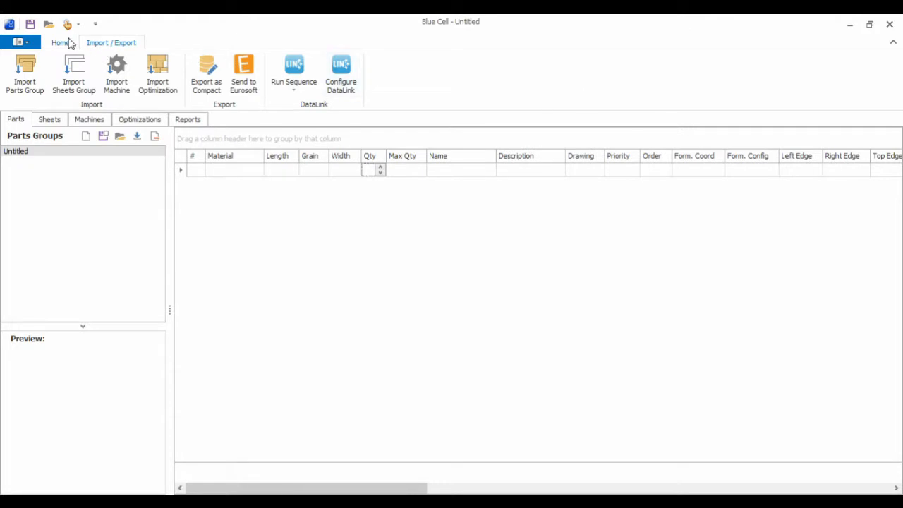
click(60, 43)
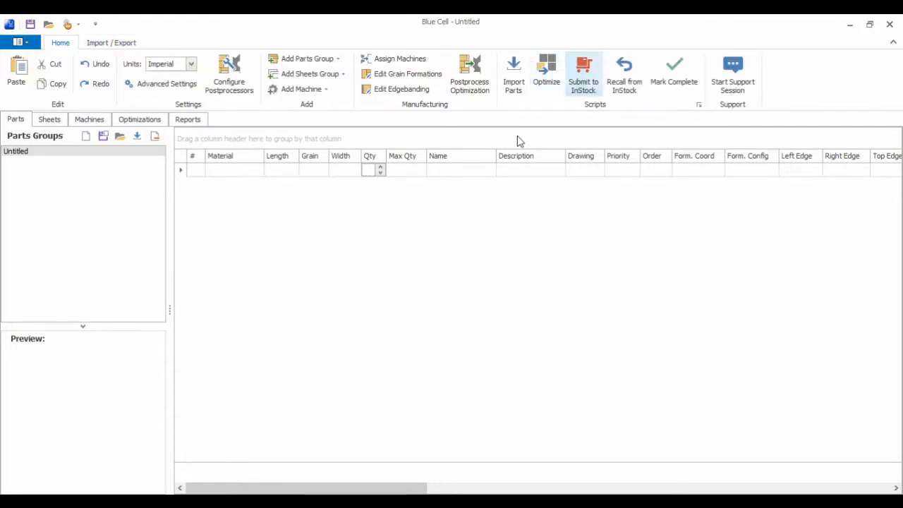
mouse_move(513, 74)
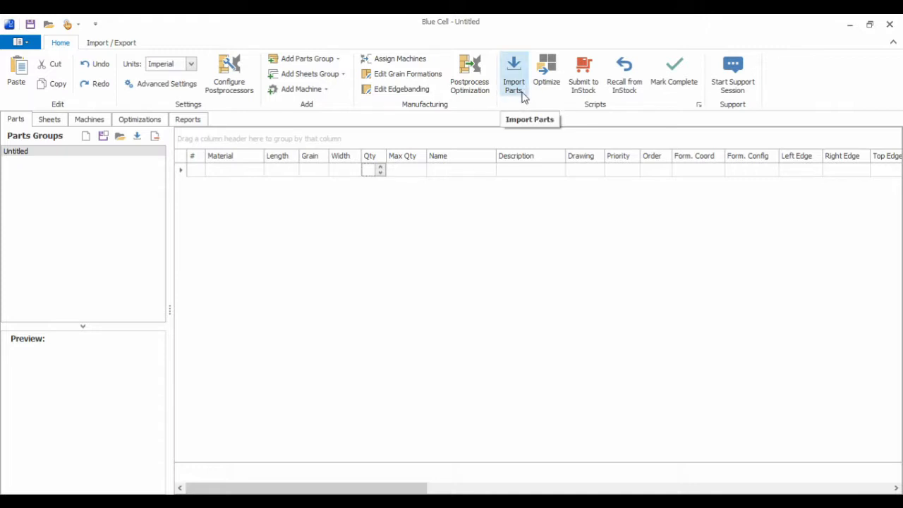
click(514, 74)
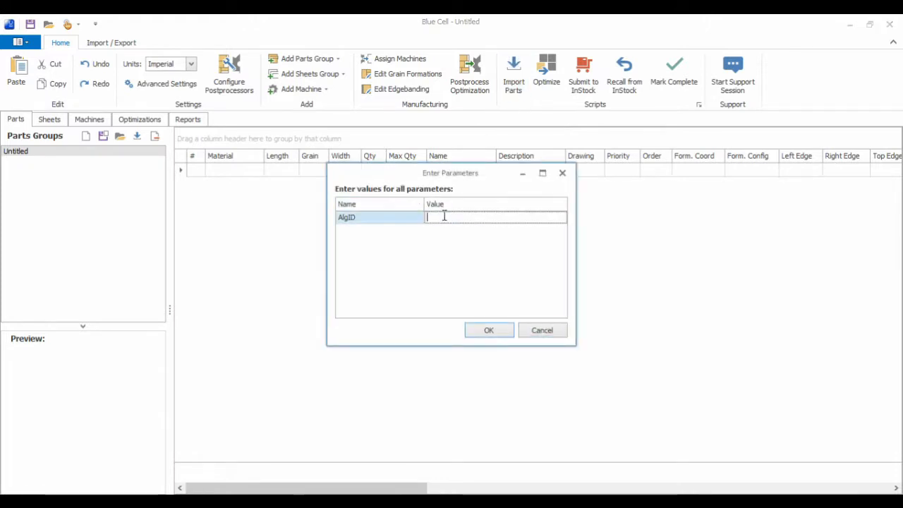
text(1419770)
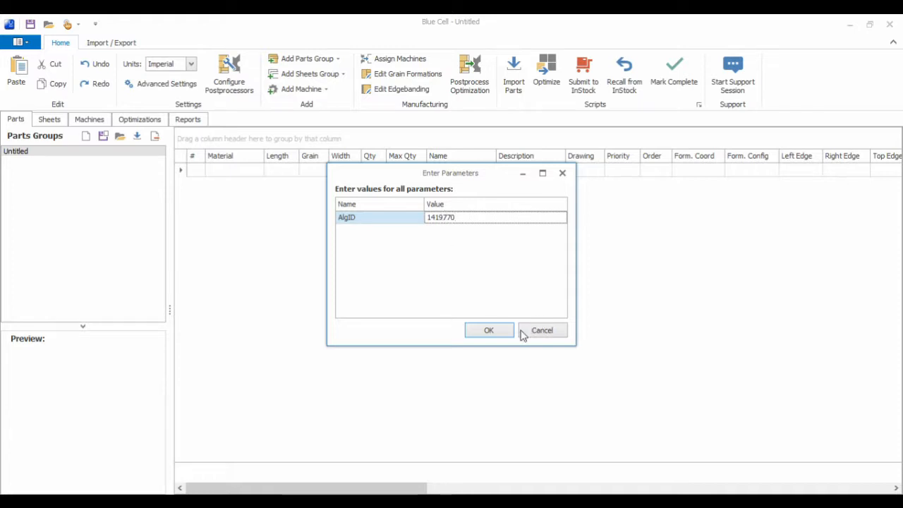
click(489, 330)
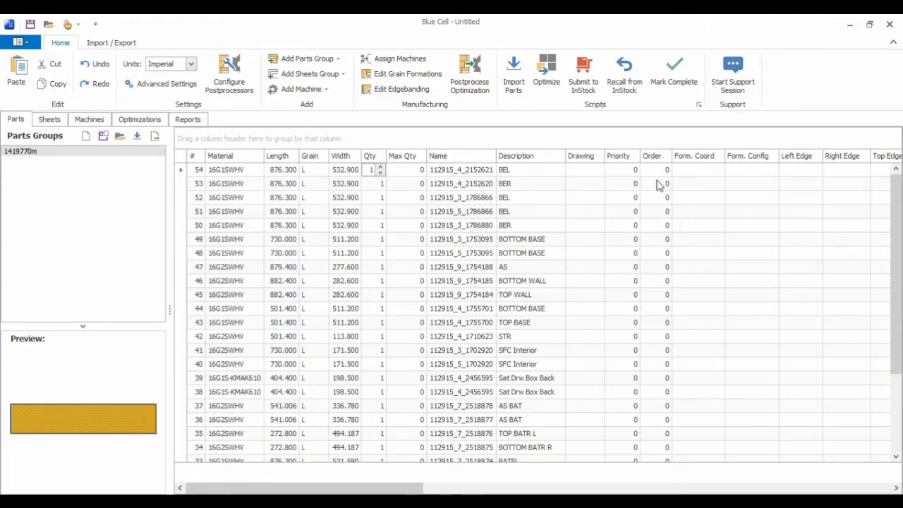
mouse_move(49, 446)
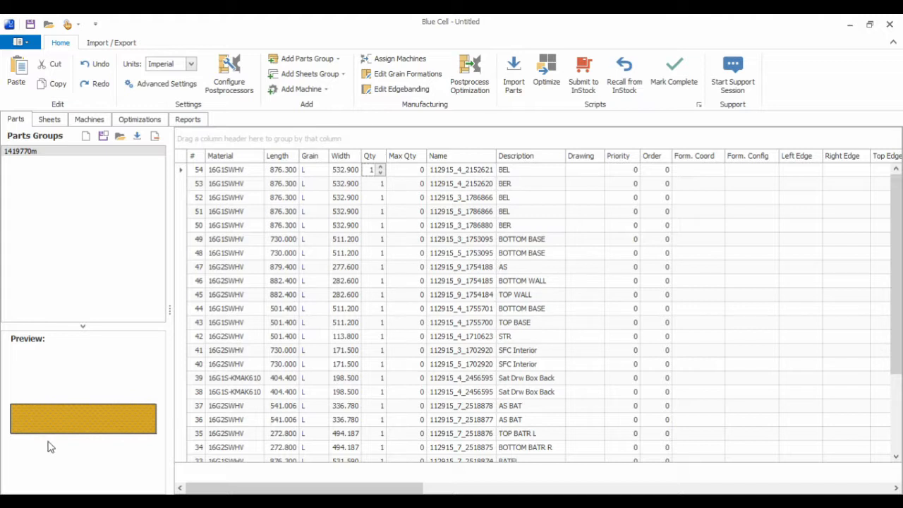
mouse_move(149, 436)
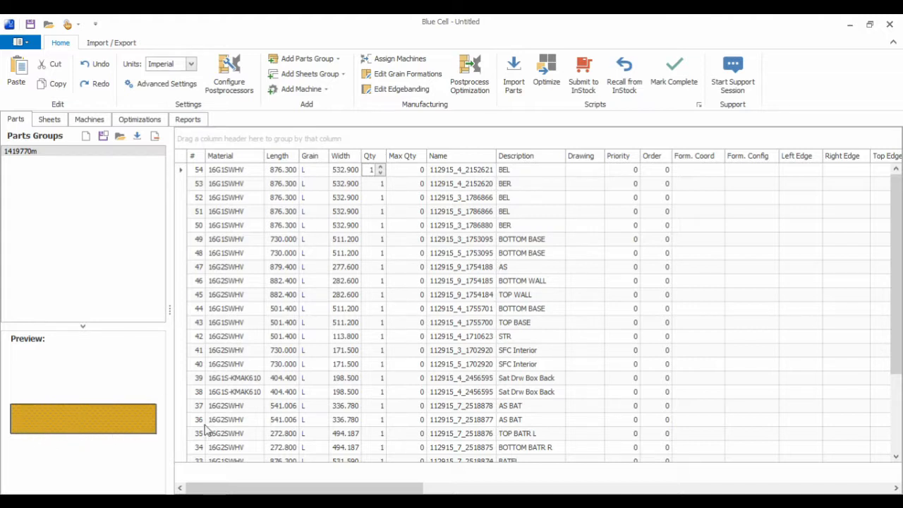
mouse_move(73, 455)
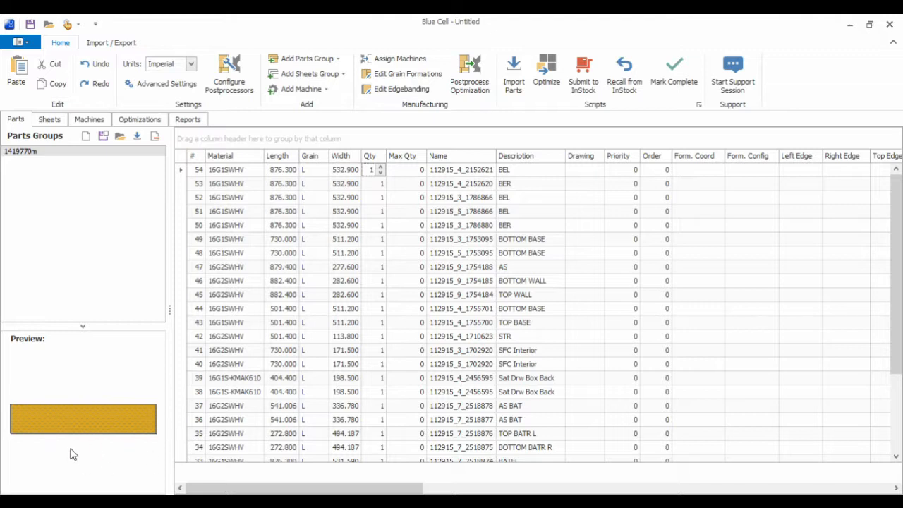
mouse_move(412, 392)
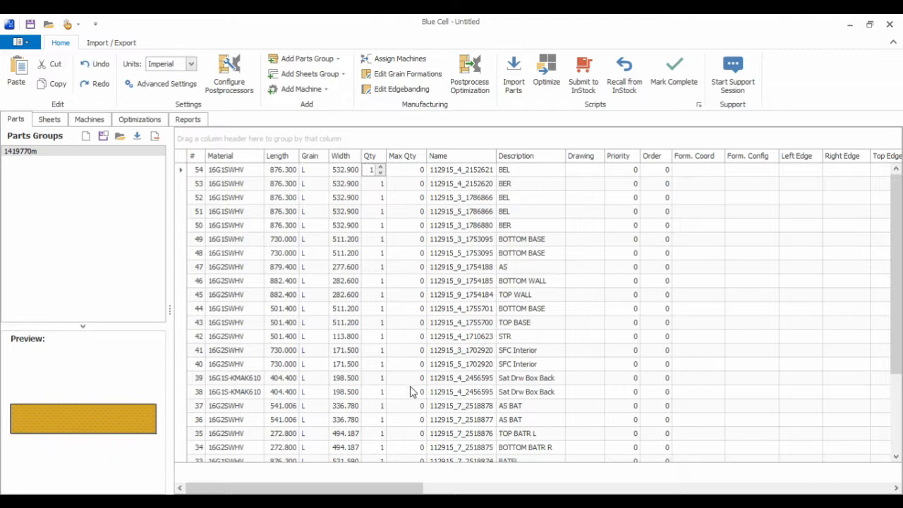
mouse_move(11, 412)
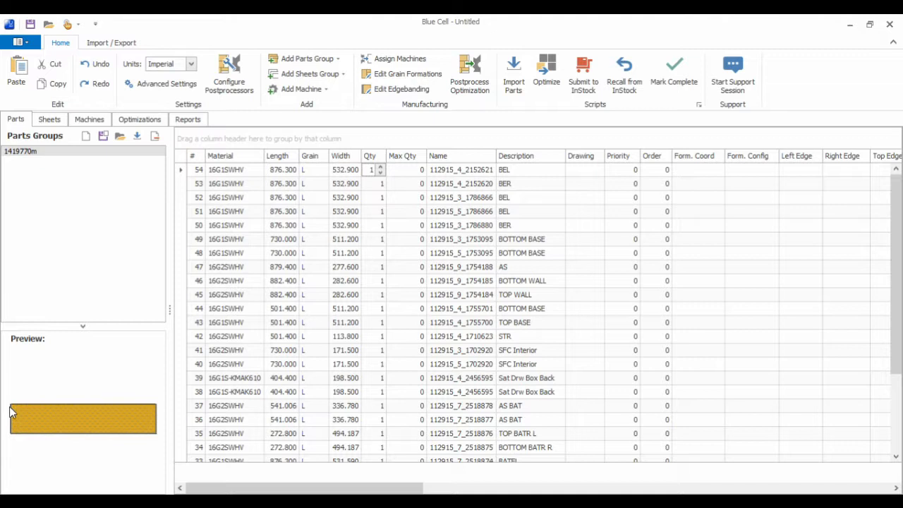
mouse_move(155, 462)
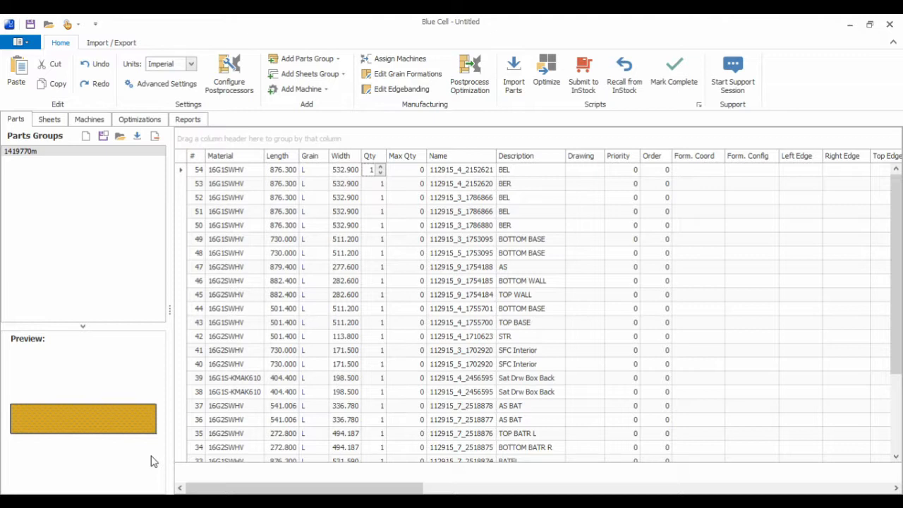
mouse_move(826, 452)
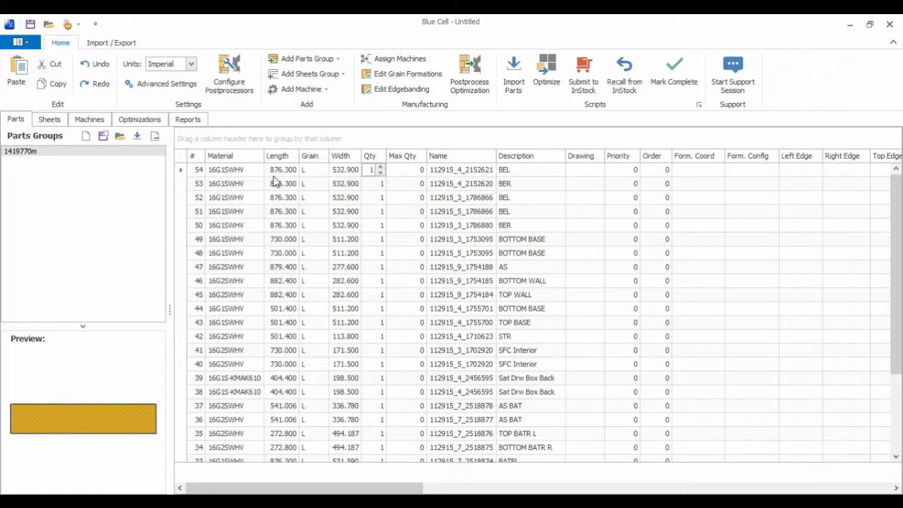
Preview the machining on parts 53 and 52 in the imported group.
click(225, 183)
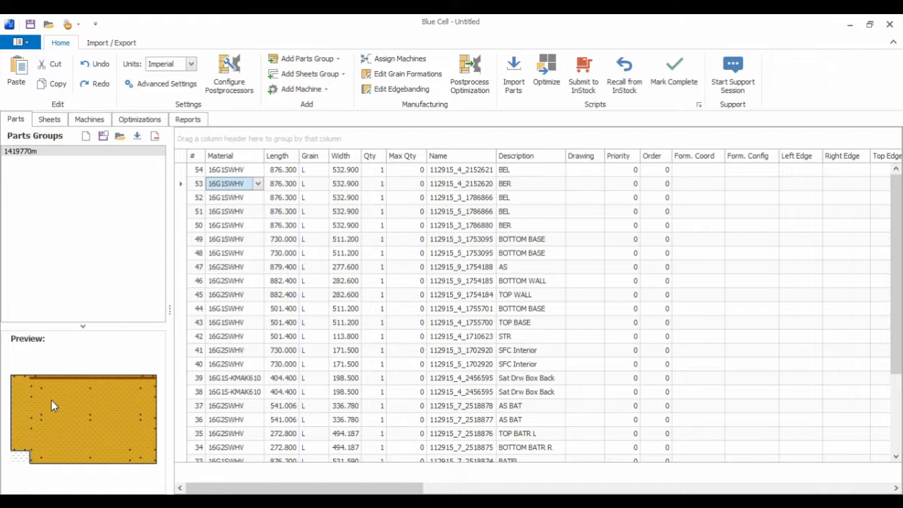
mouse_move(39, 397)
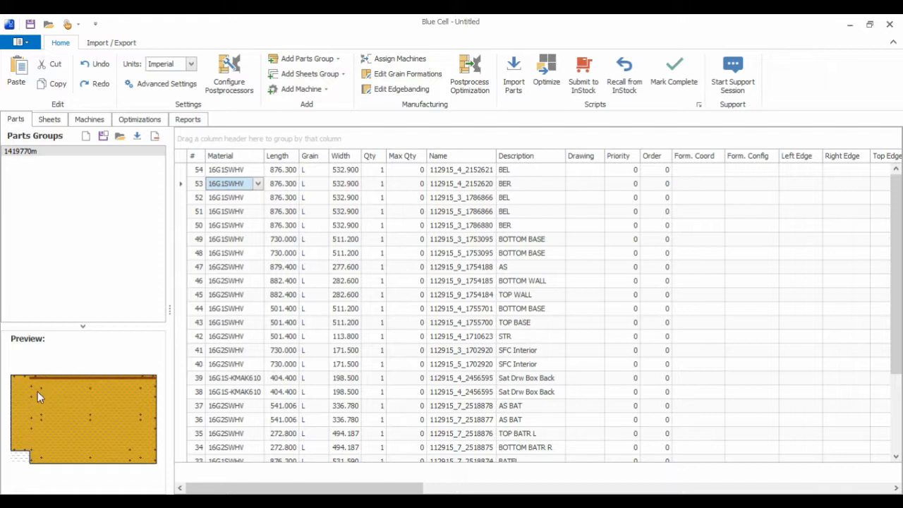
mouse_move(31, 394)
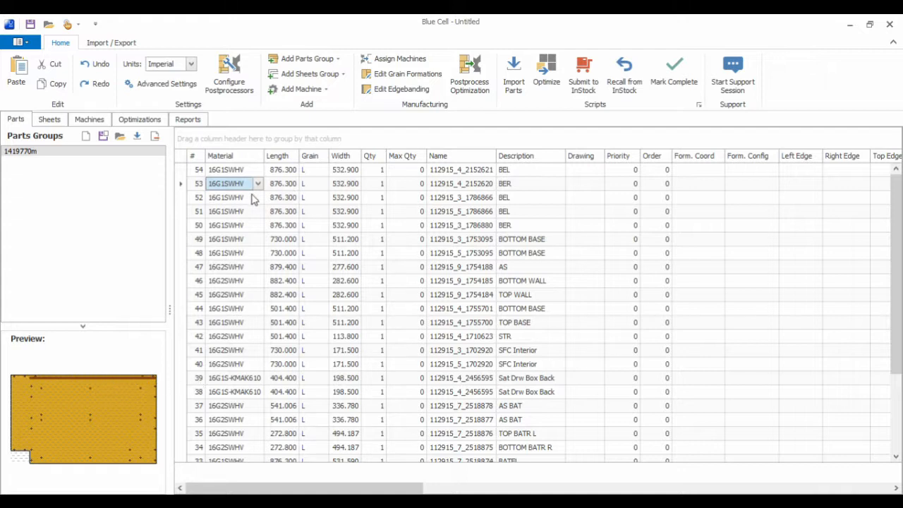
click(226, 197)
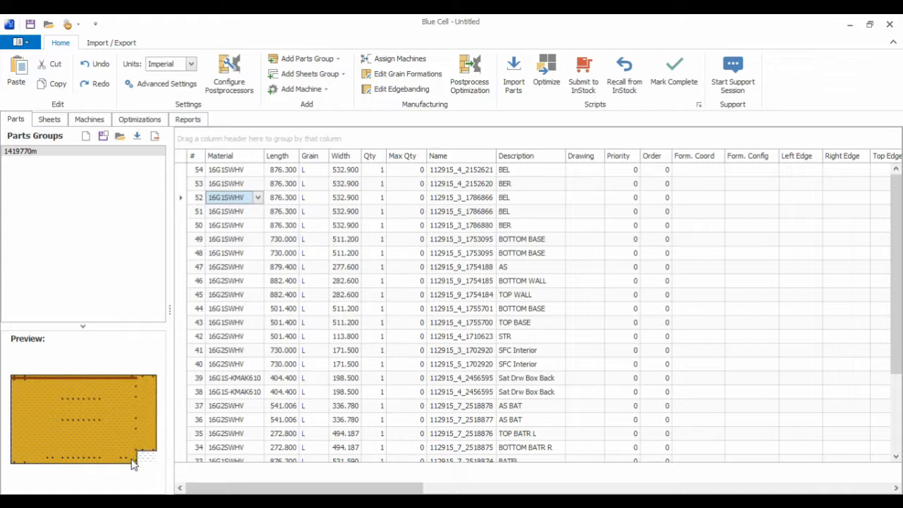
mouse_move(421, 226)
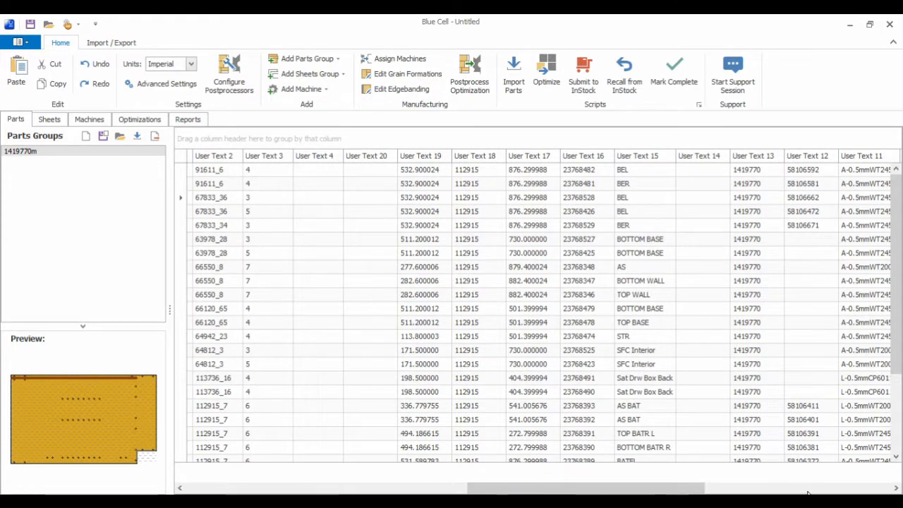
scroll(right, 3)
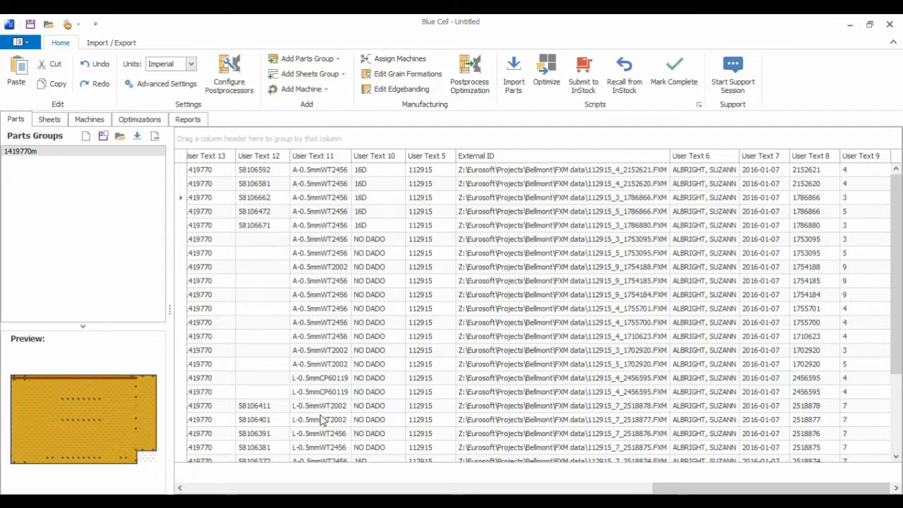
mouse_move(217, 451)
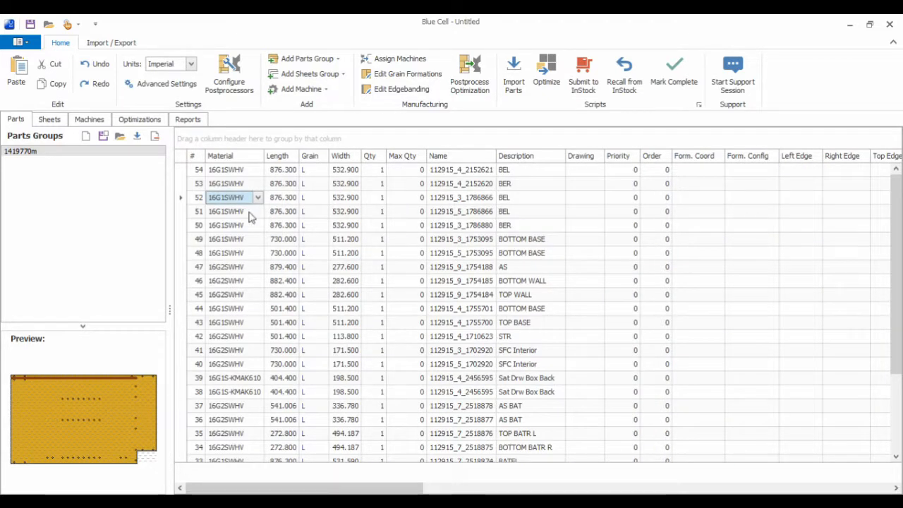
mouse_move(248, 233)
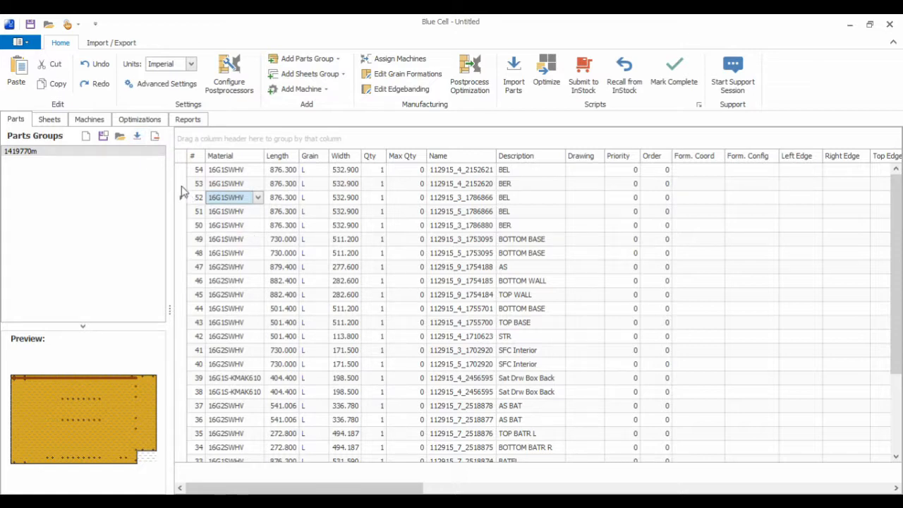
mouse_move(139, 136)
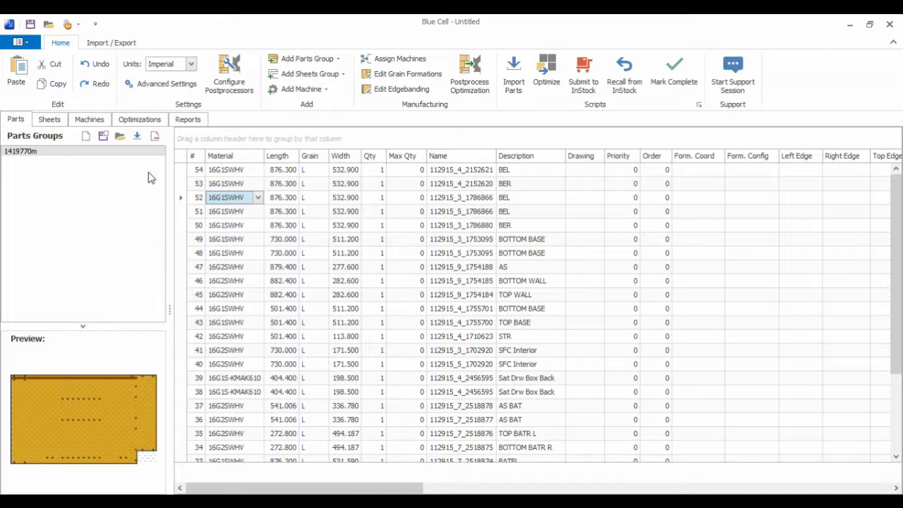
mouse_move(138, 136)
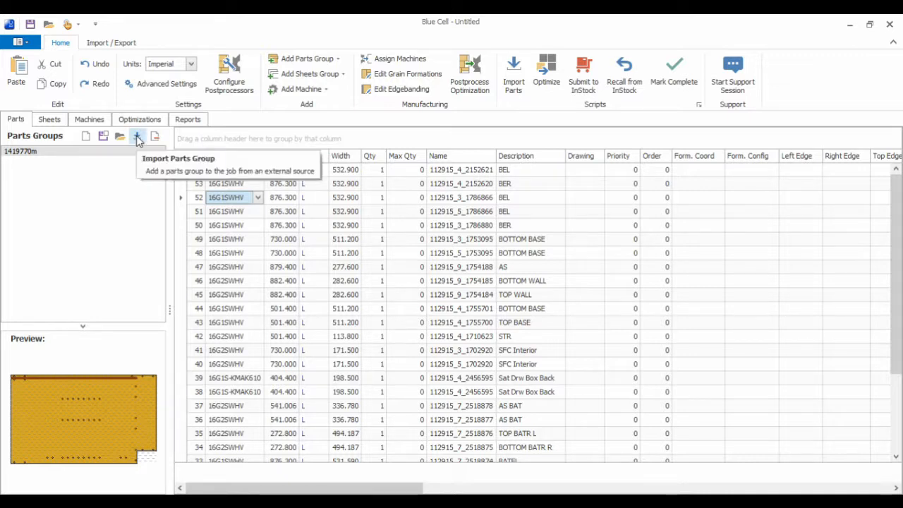
mouse_move(141, 139)
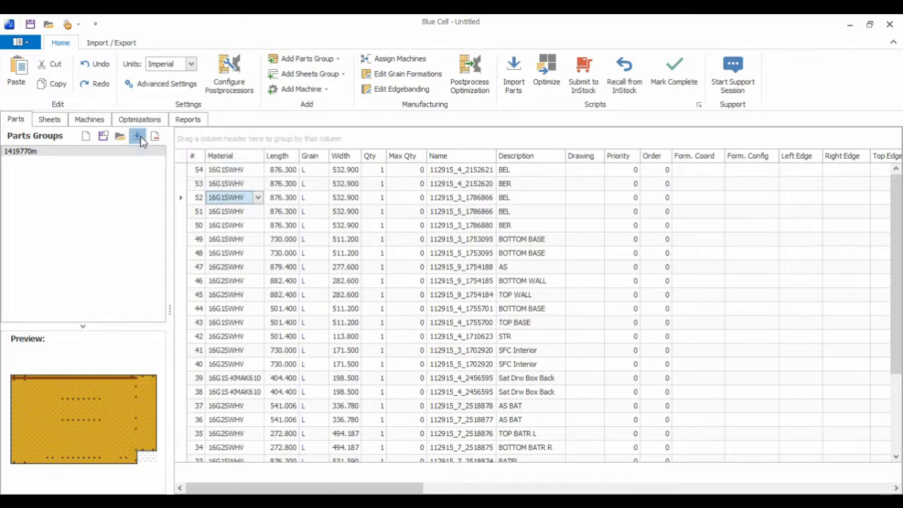
Import 1001.fxm, 1002.fxm and 1003.fxm as a parts group and preview the Countertop (Base) shape.
click(139, 135)
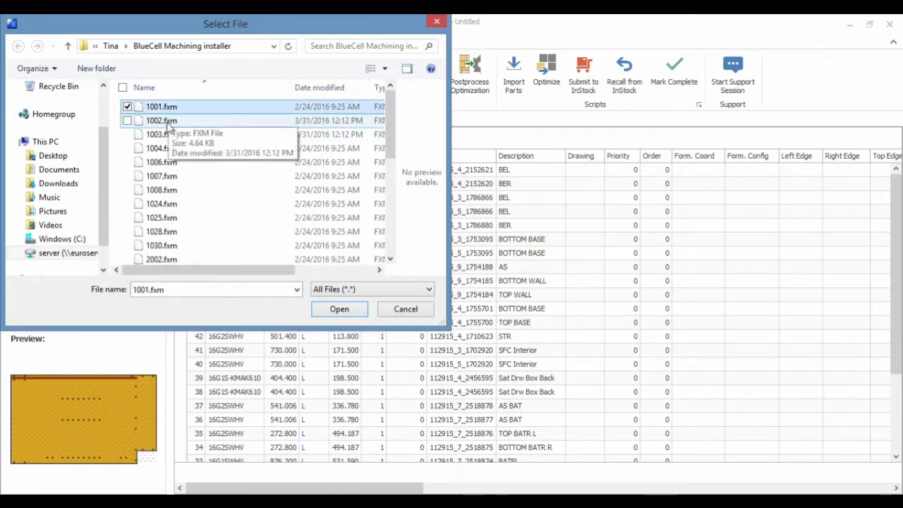
click(127, 134)
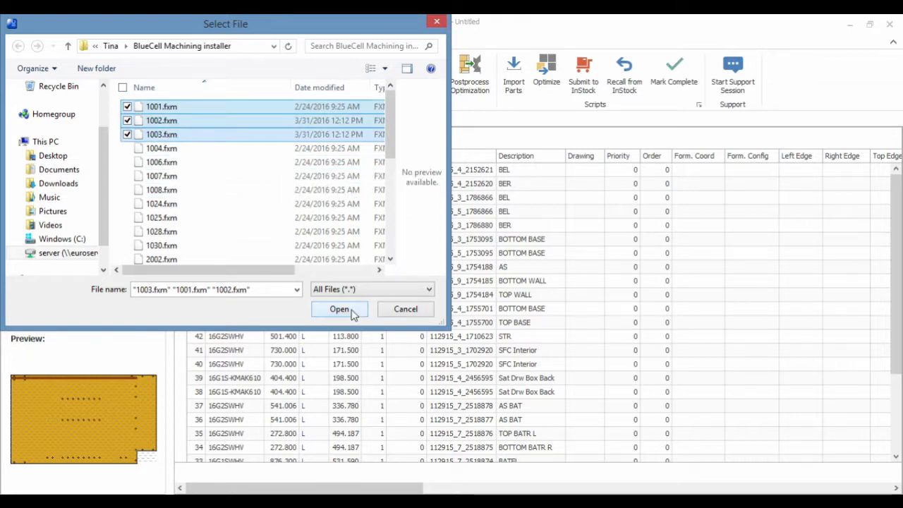
click(339, 309)
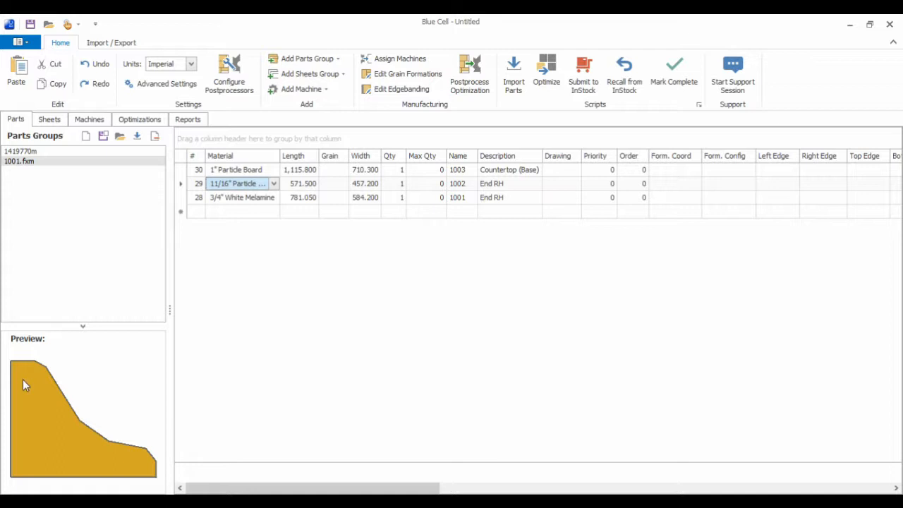
mouse_move(153, 455)
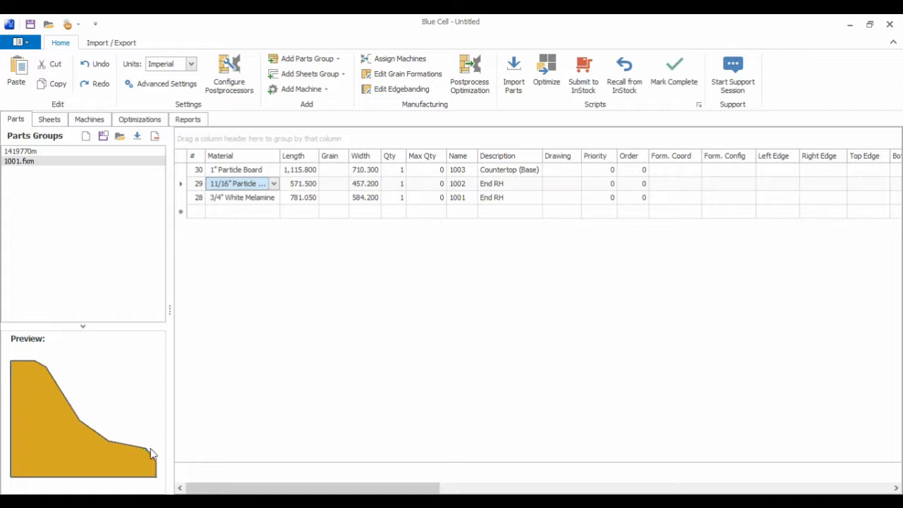
mouse_move(82, 404)
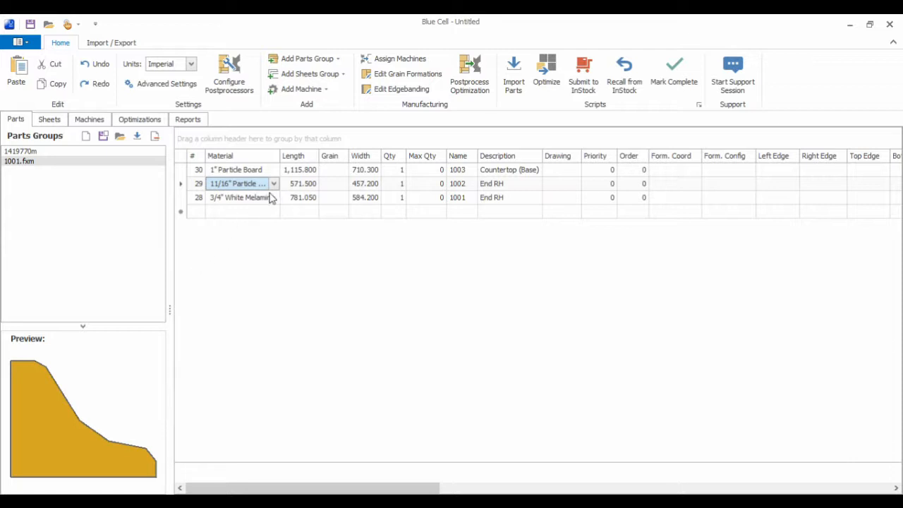
click(237, 198)
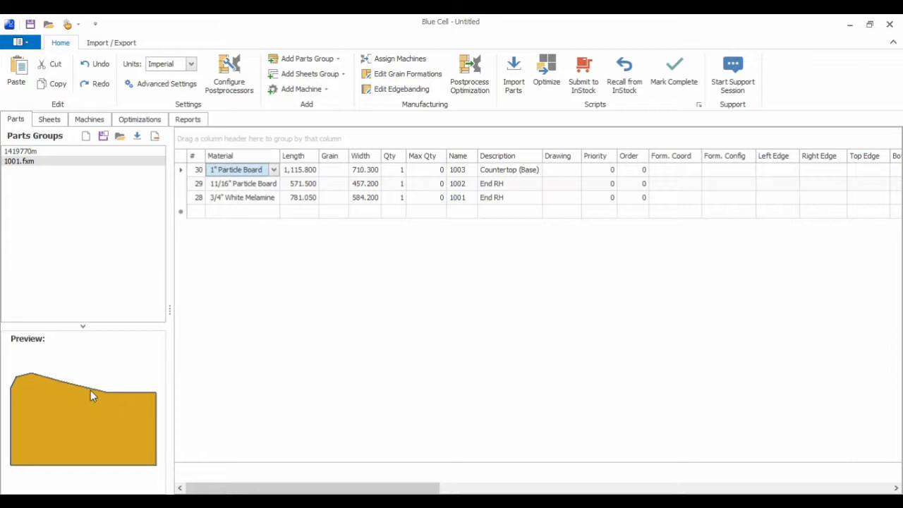
mouse_move(168, 415)
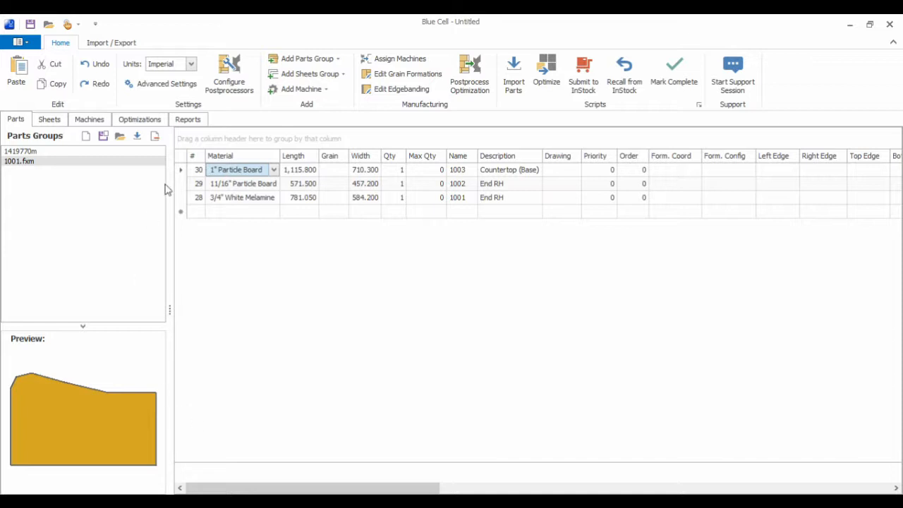
mouse_move(167, 237)
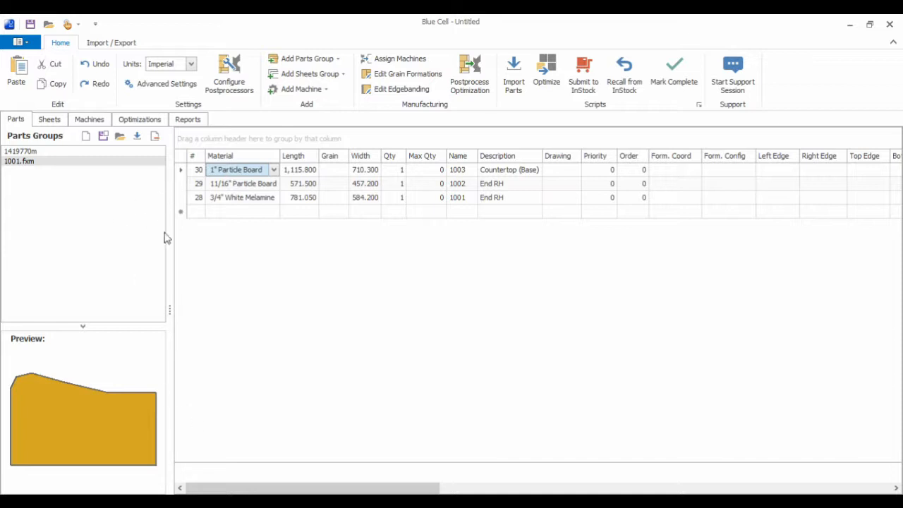
mouse_move(138, 192)
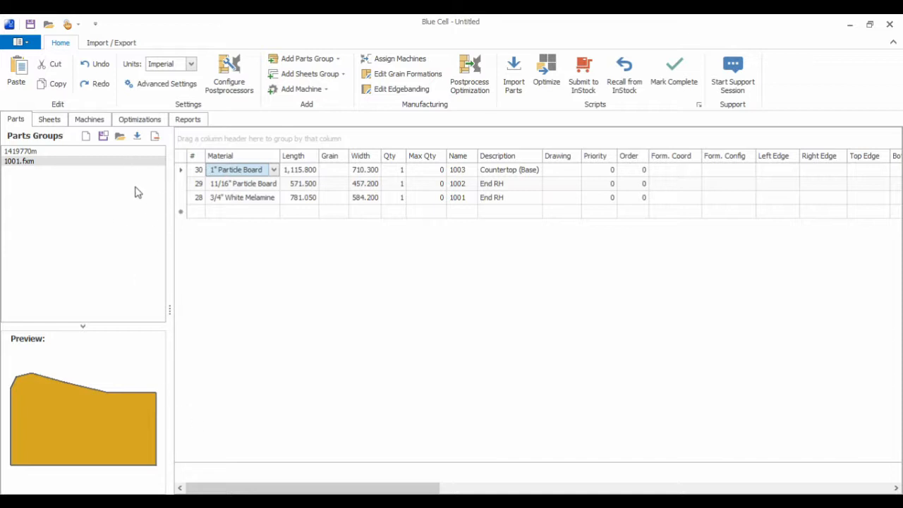
mouse_move(142, 198)
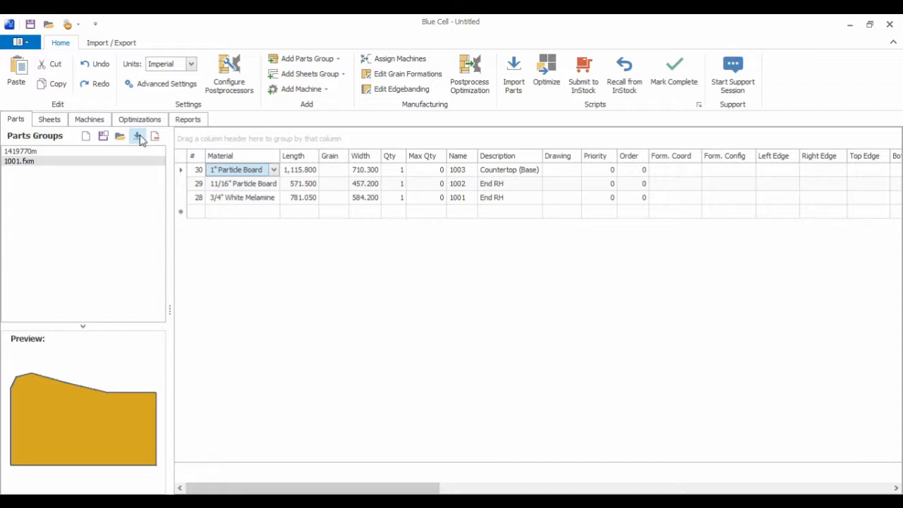
Import test file.cix as a third parts group and show its wood part.
click(119, 136)
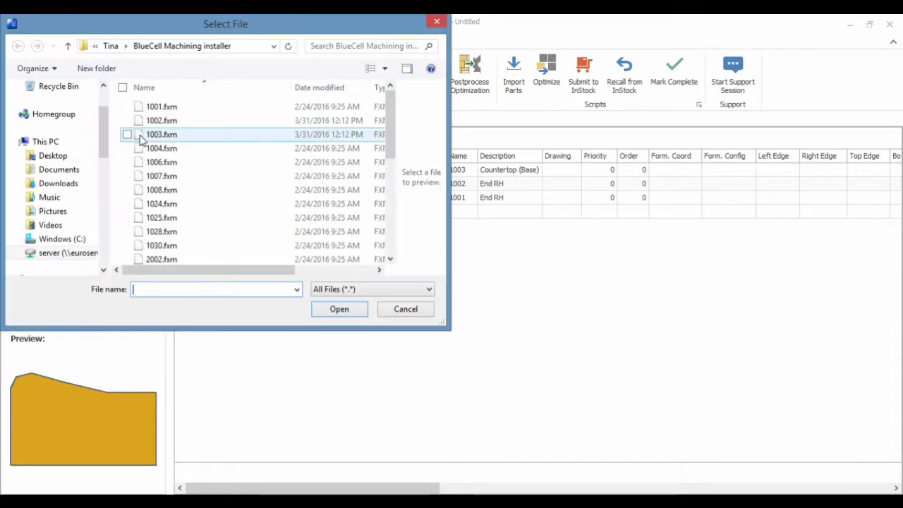
text(tes)
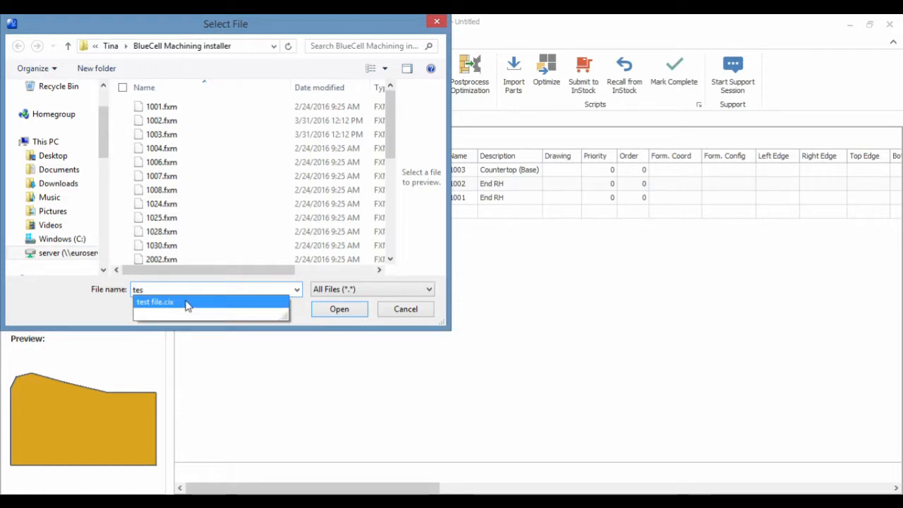
click(156, 302)
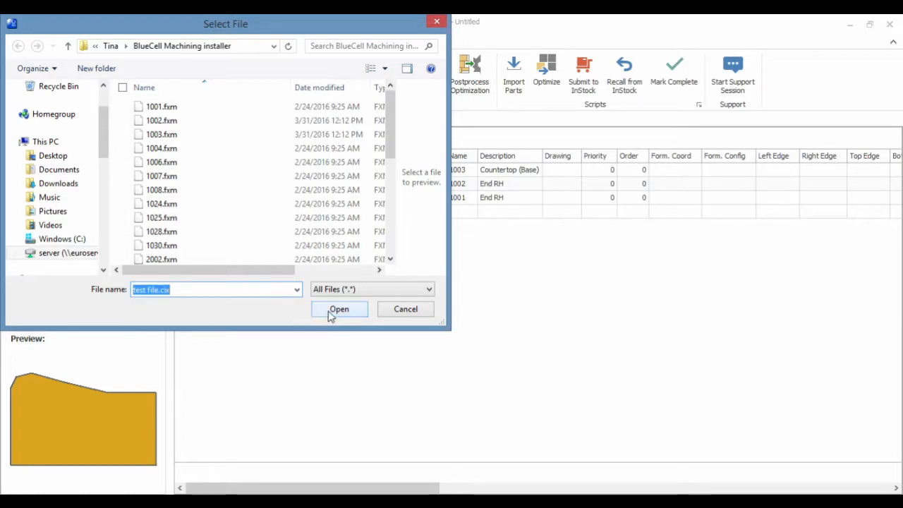
click(339, 309)
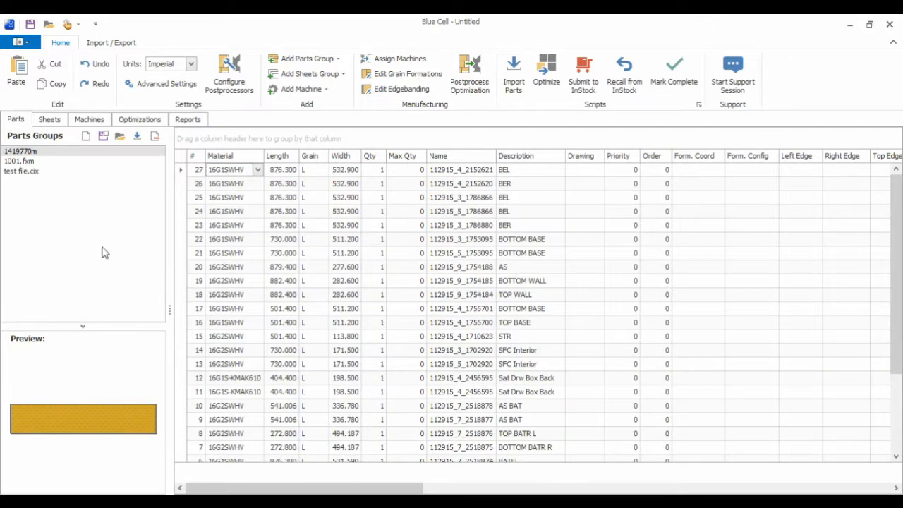
click(19, 172)
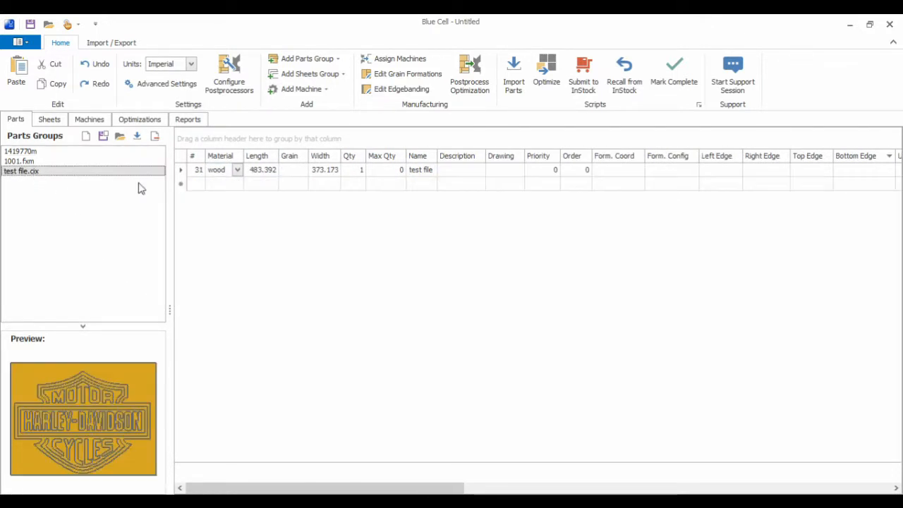
mouse_move(228, 375)
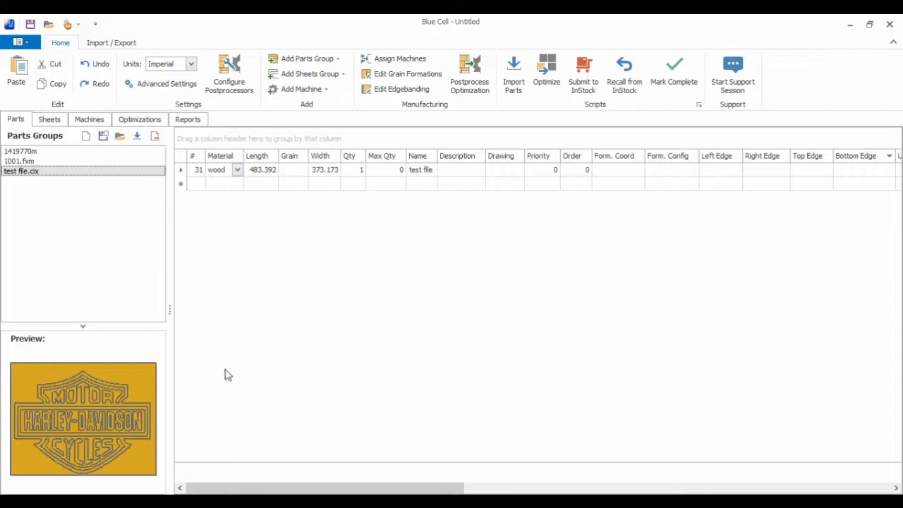
mouse_move(130, 370)
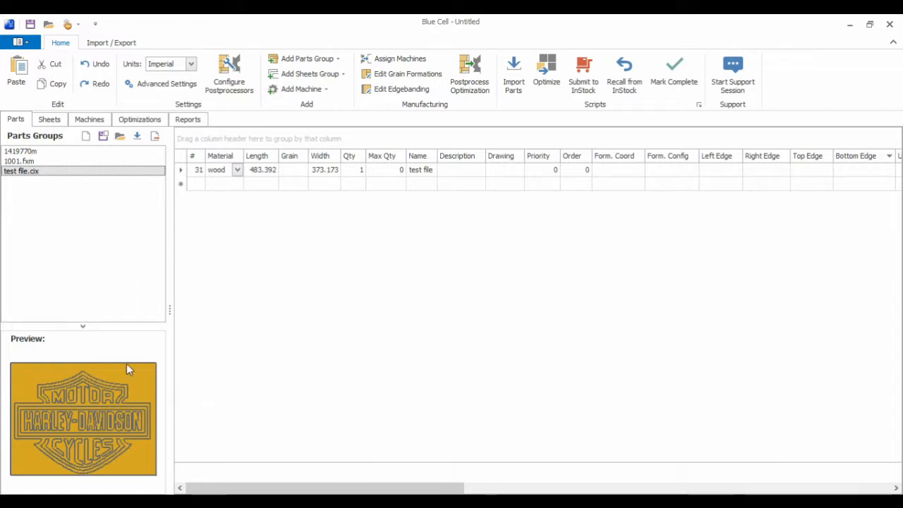
mouse_move(187, 246)
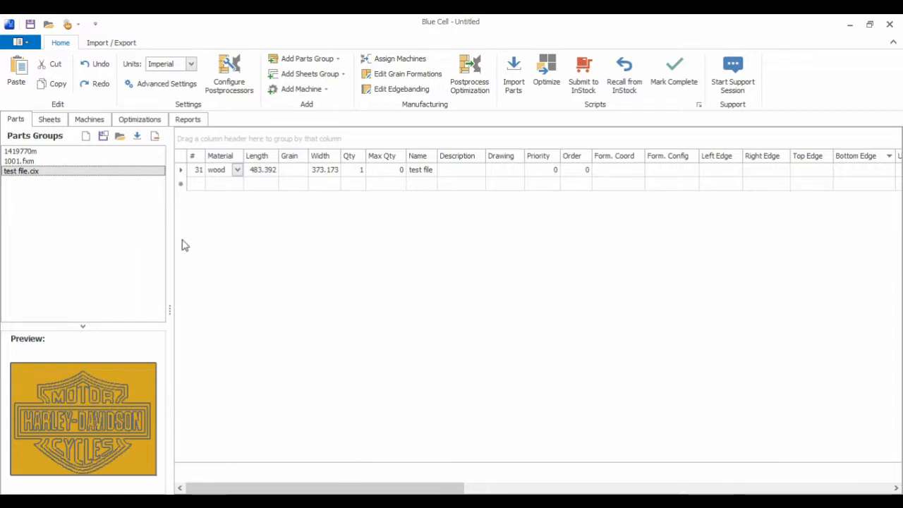
mouse_move(212, 240)
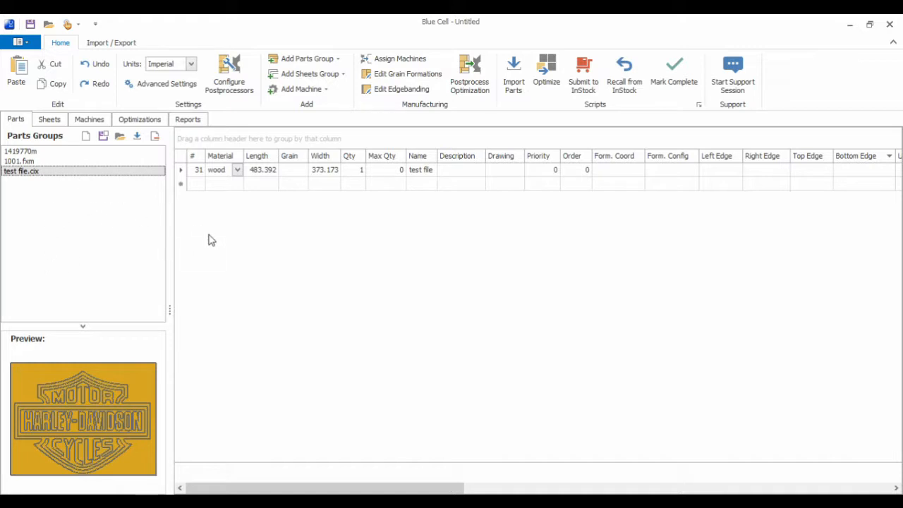
mouse_move(282, 262)
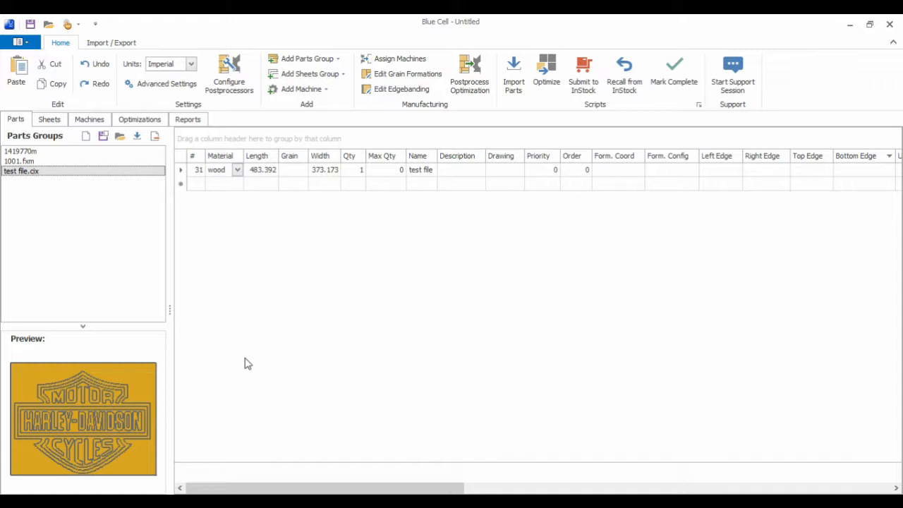
mouse_move(124, 175)
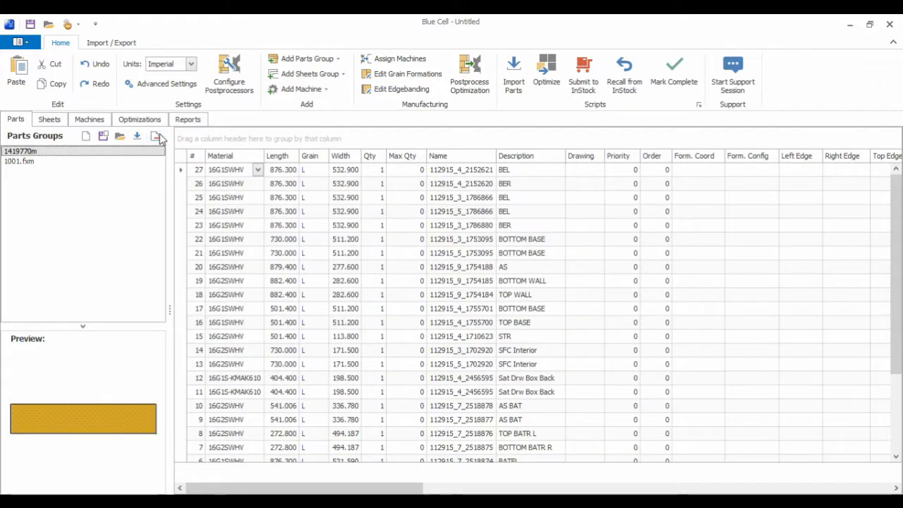
Delete the 1001.fxm parts group, leaving only 1419770m, and view its stock sheets.
click(18, 161)
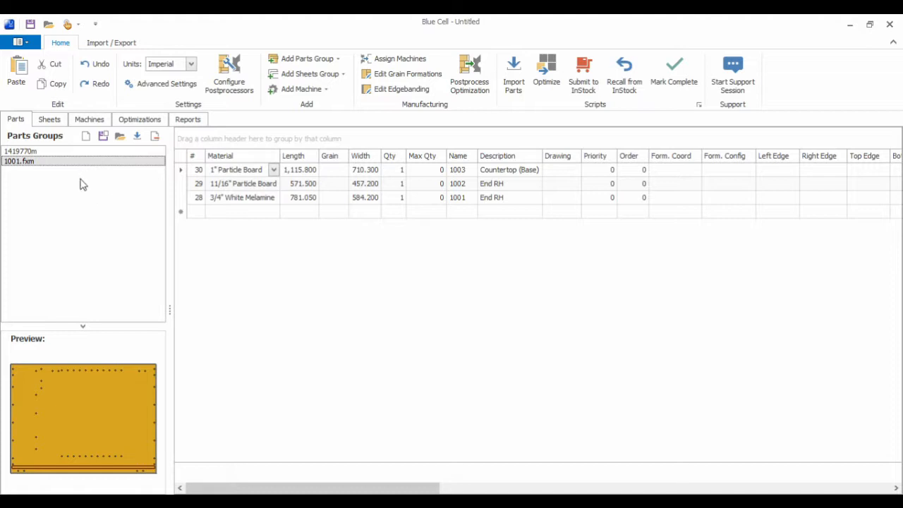
click(153, 135)
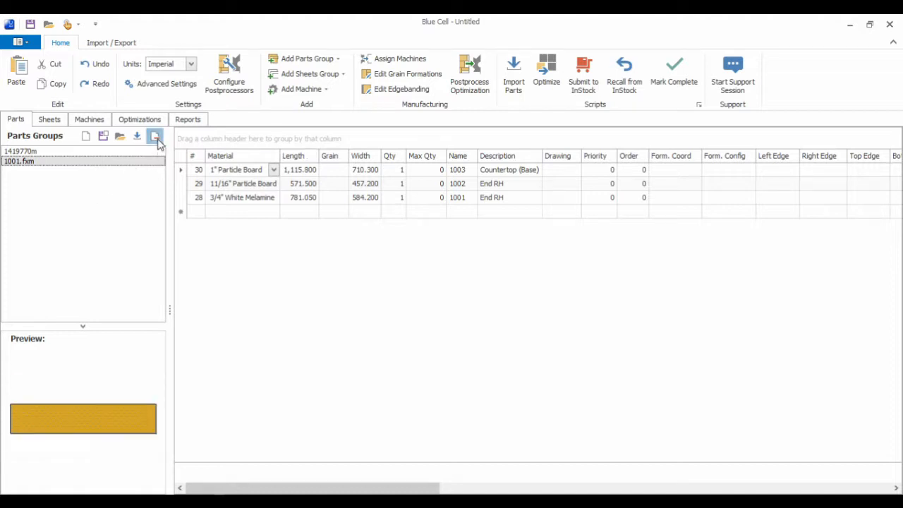
click(156, 135)
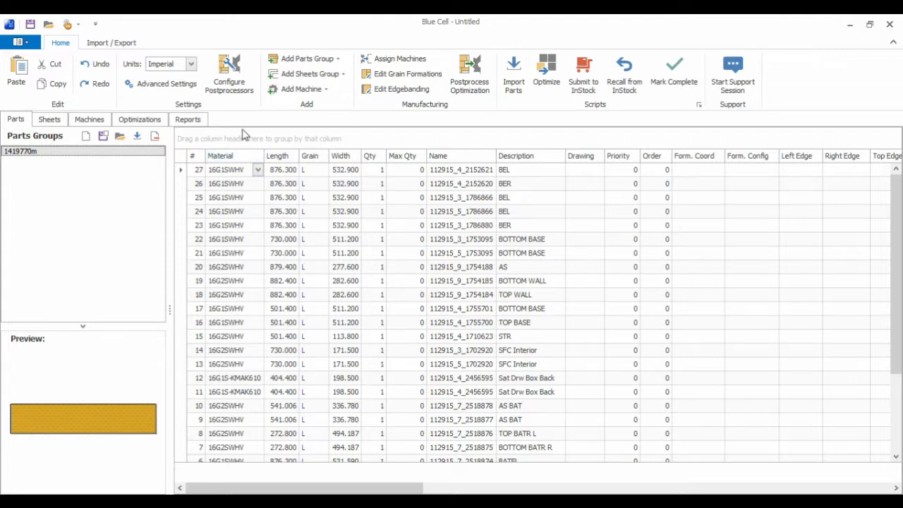
drag(220, 155, 211, 135)
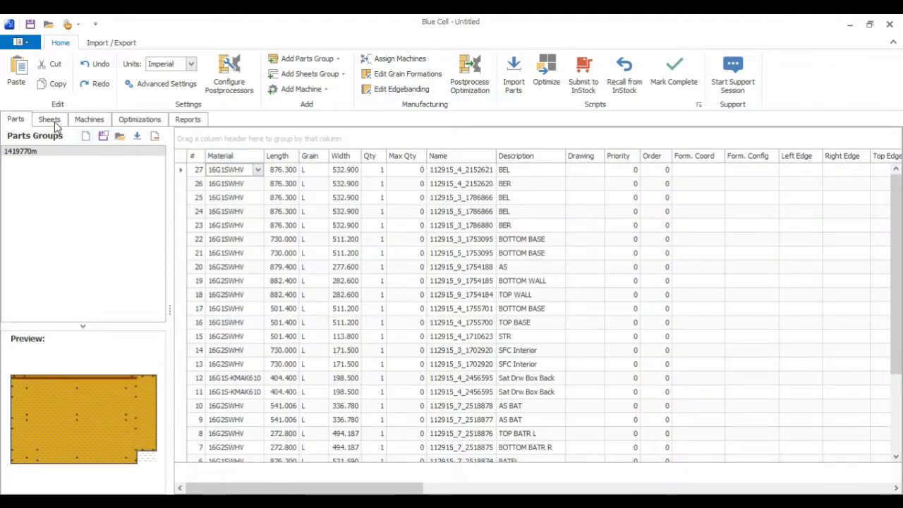
click(48, 118)
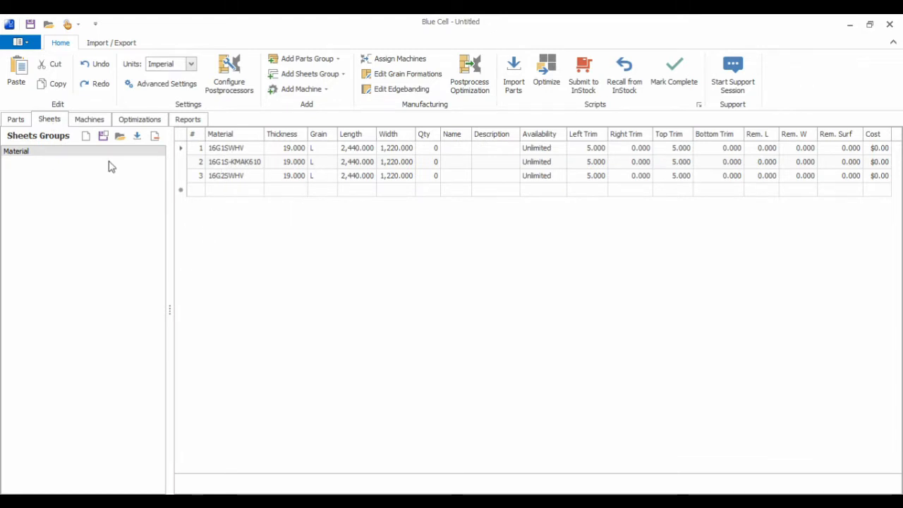
Set the job's measurement units from Imperial to Metric in the Machines ribbon.
click(89, 119)
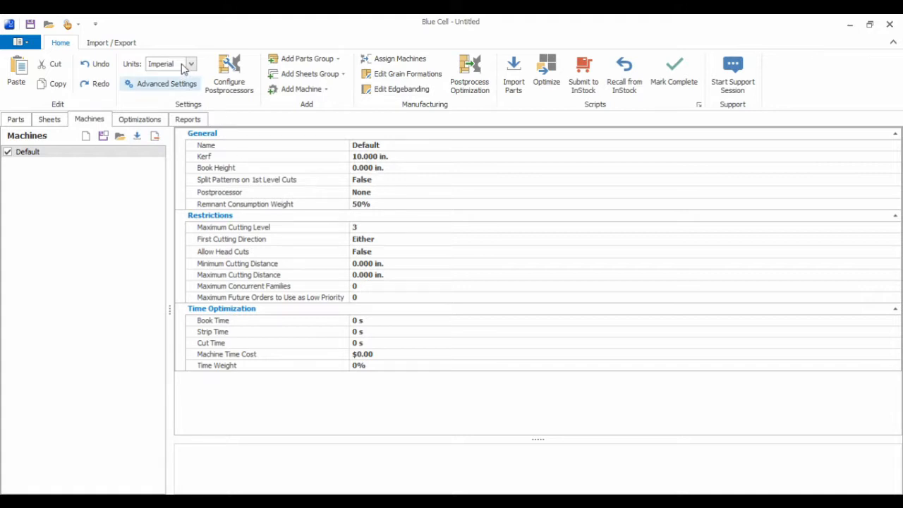
click(189, 63)
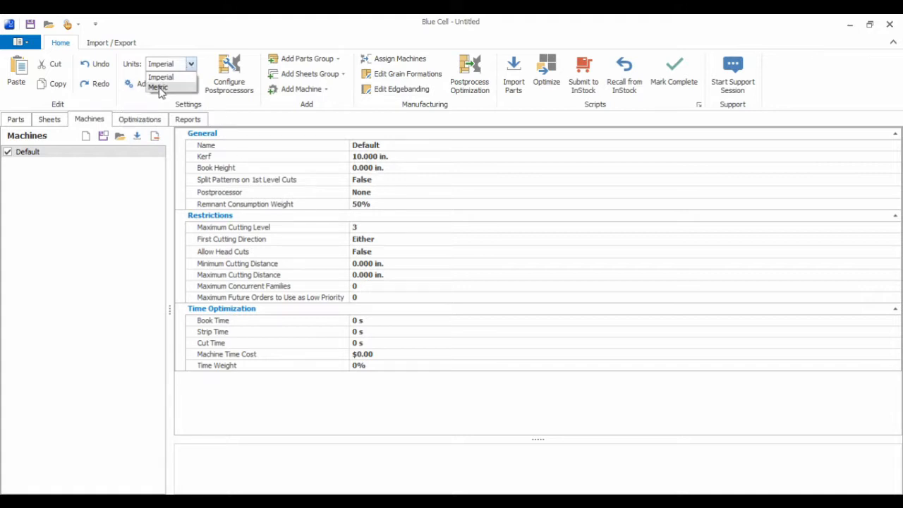
click(158, 88)
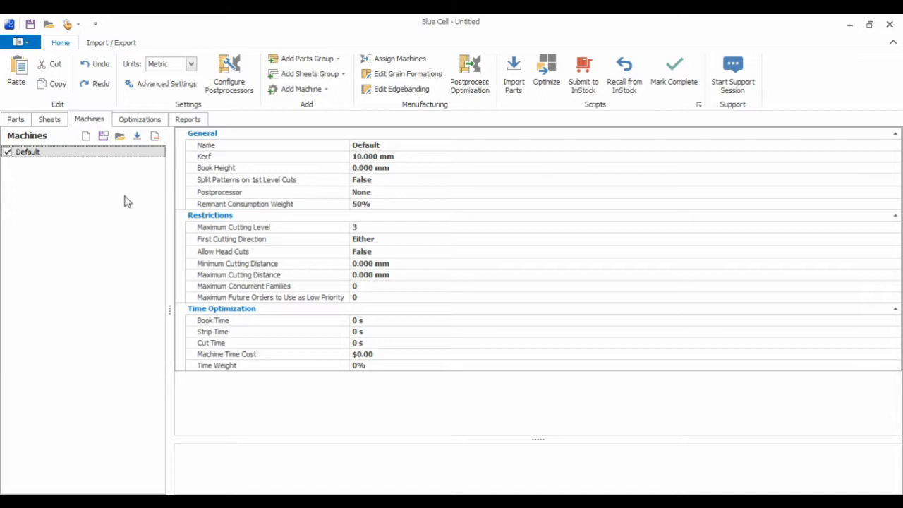
mouse_move(226, 197)
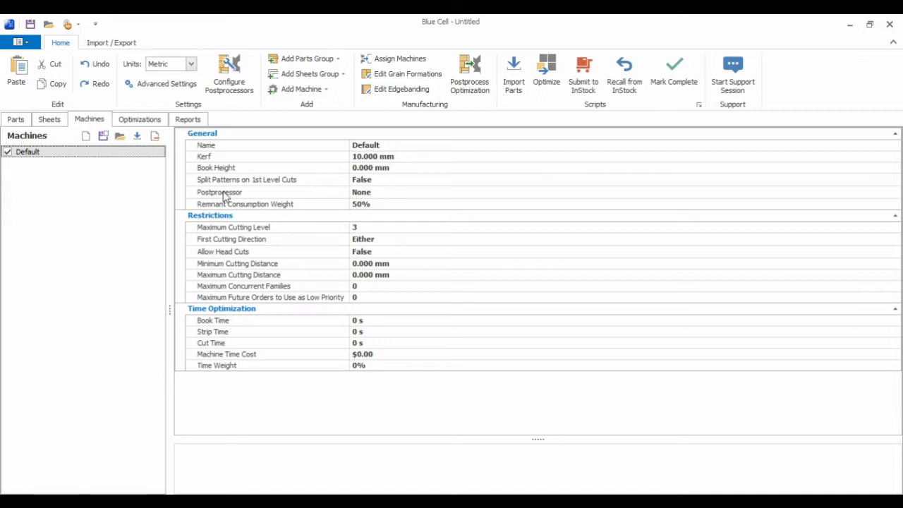
mouse_move(548, 74)
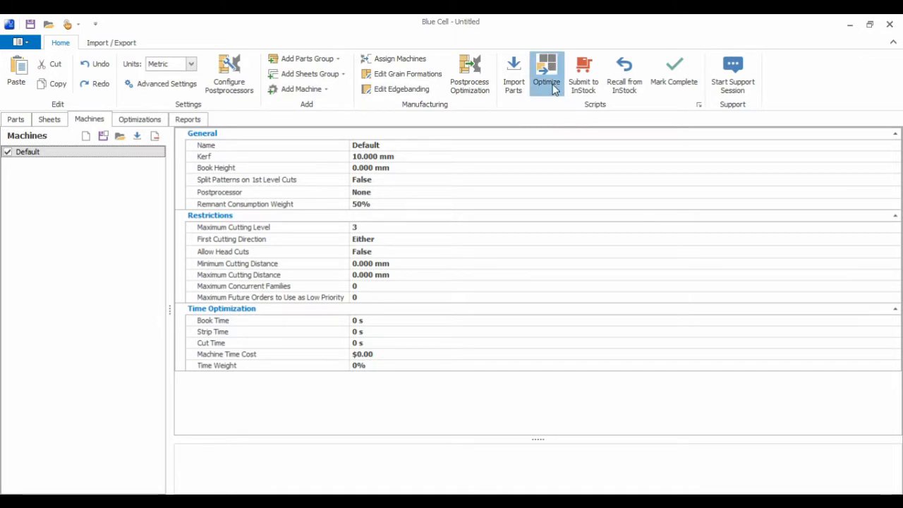
Run the optimization and preview the 80%, 63.1% and angled-part nesting patterns.
click(548, 74)
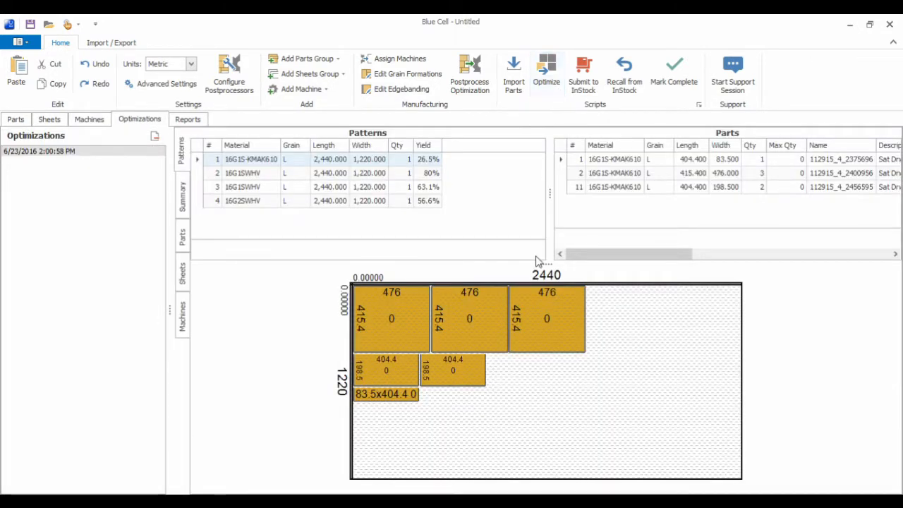
mouse_move(345, 232)
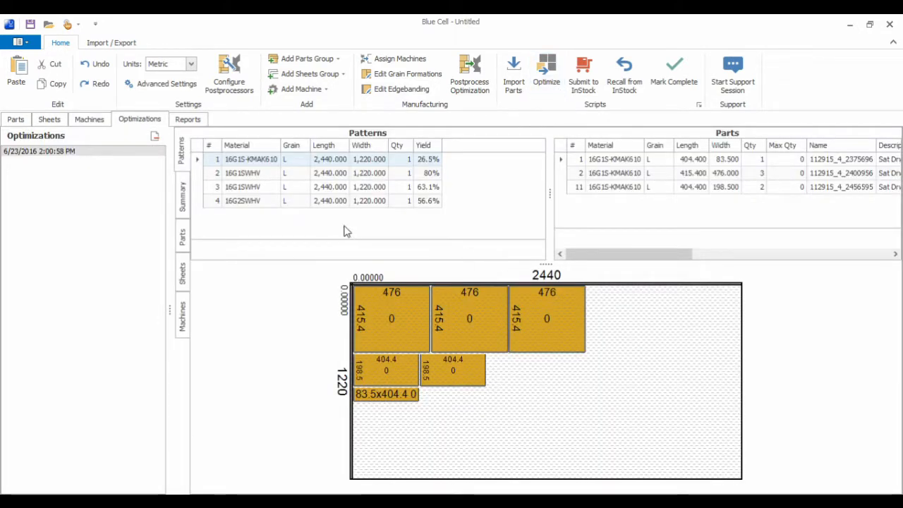
click(243, 173)
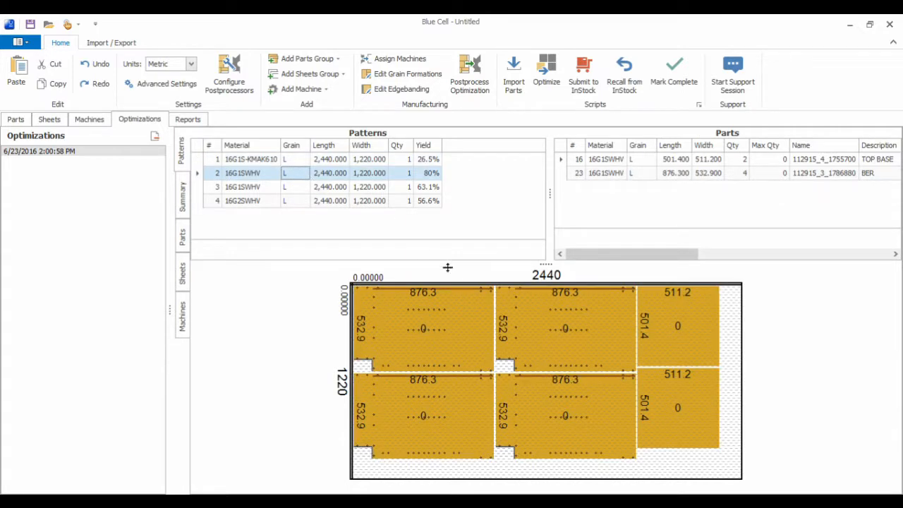
click(423, 327)
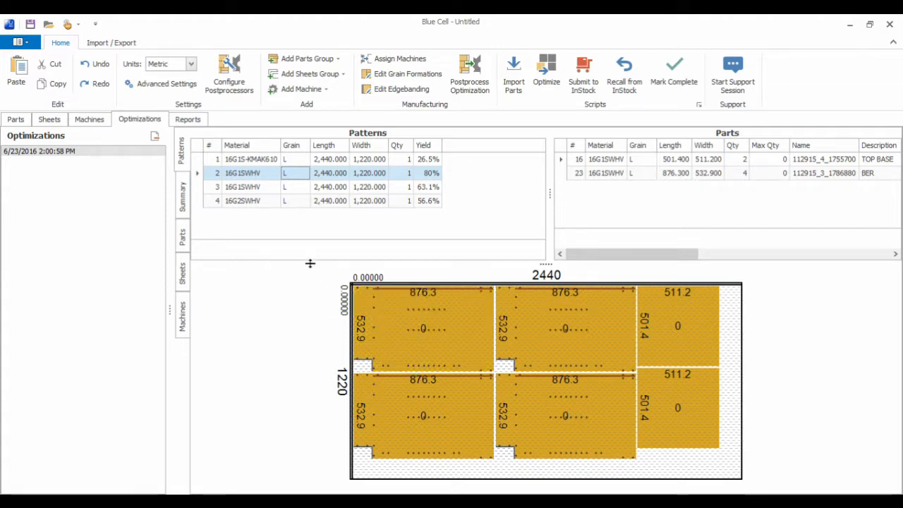
mouse_move(191, 161)
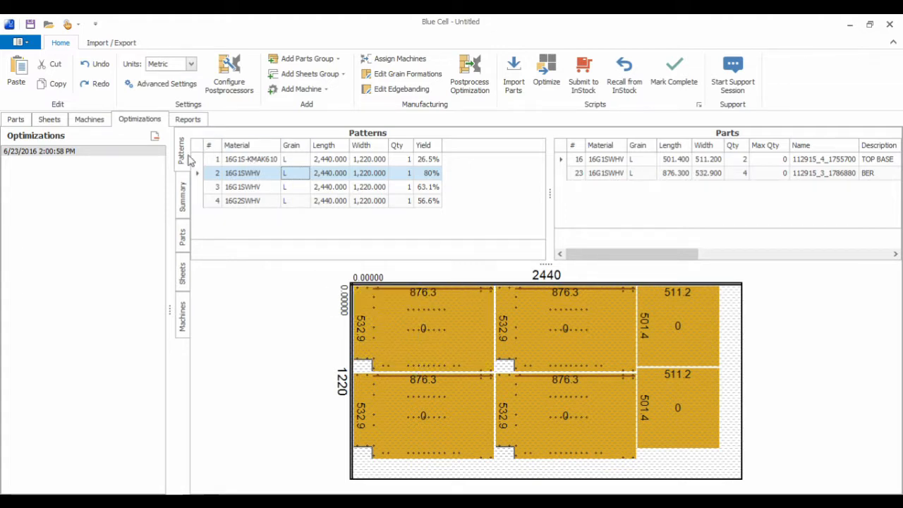
click(243, 186)
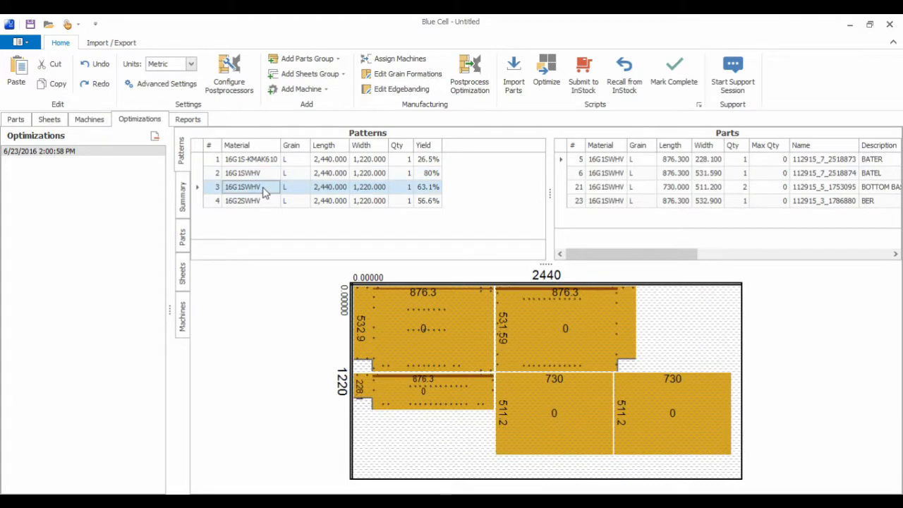
click(243, 200)
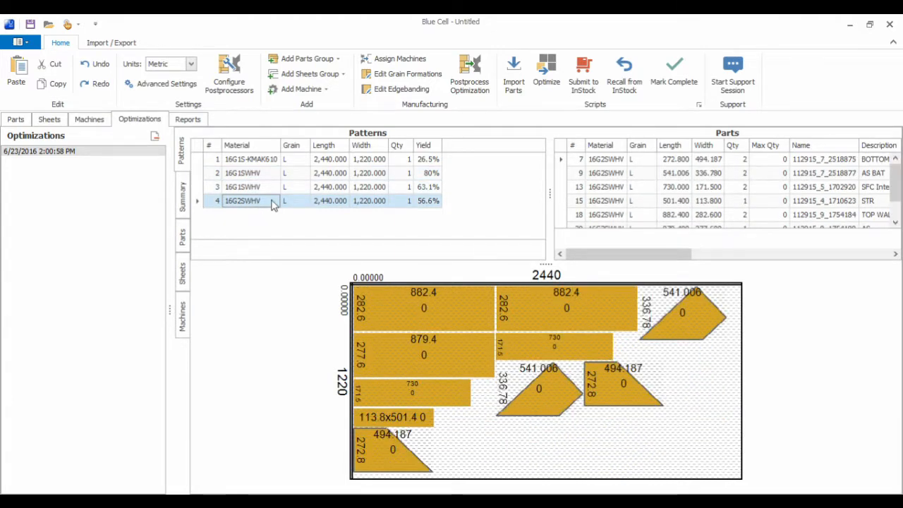
mouse_move(304, 226)
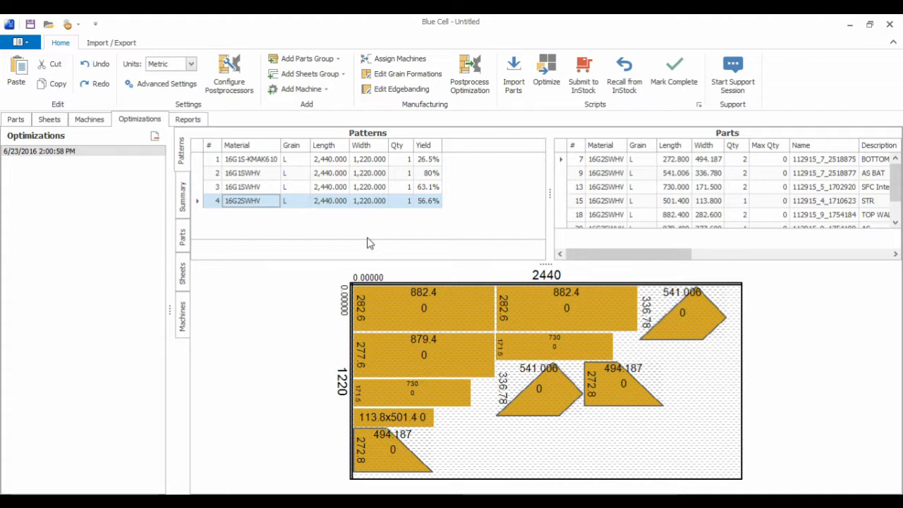
mouse_move(57, 168)
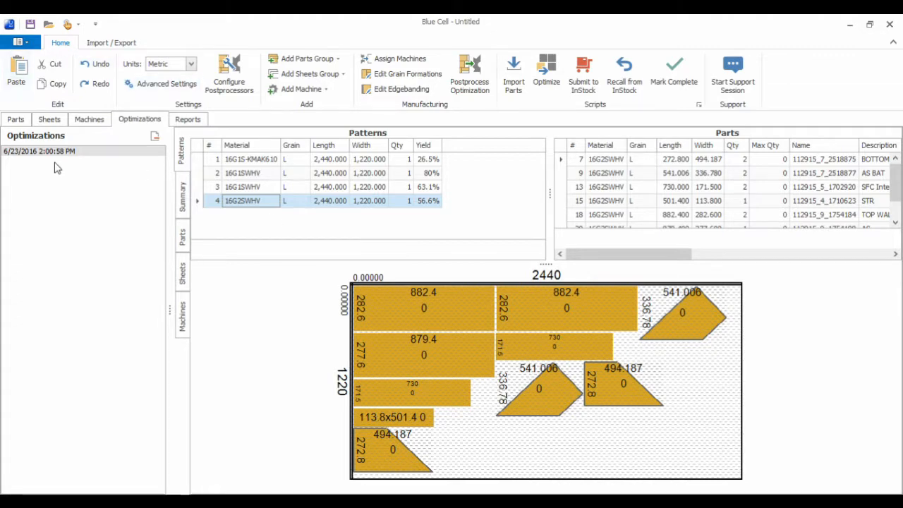
Return to the 1419770m parts table listing the imported parts.
click(15, 118)
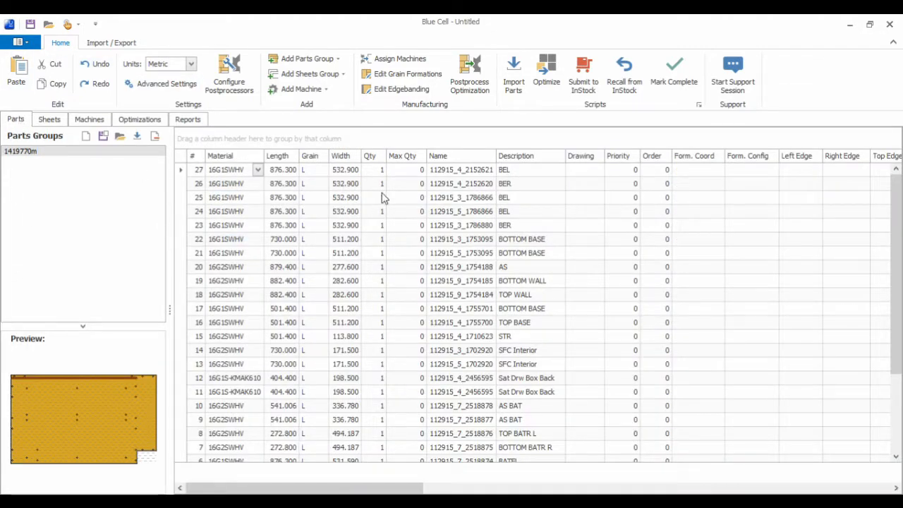
mouse_move(544, 302)
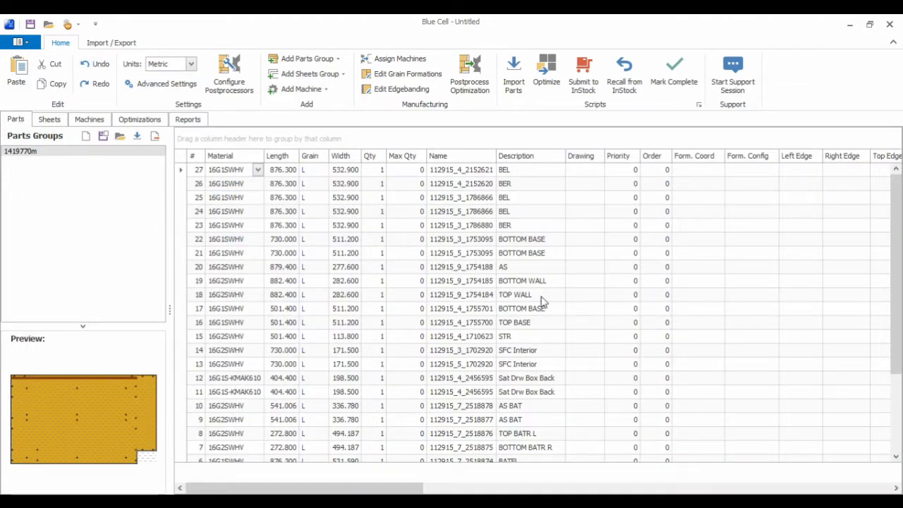
mouse_move(847, 471)
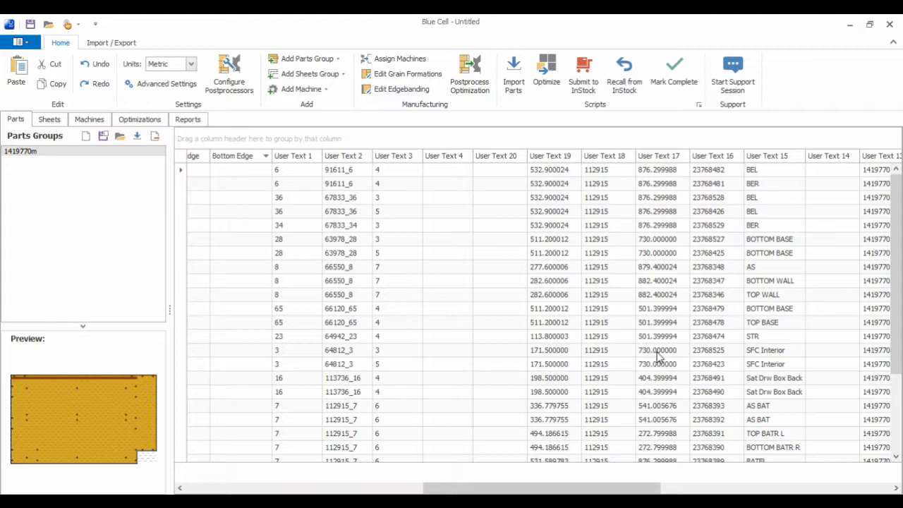
mouse_move(89, 119)
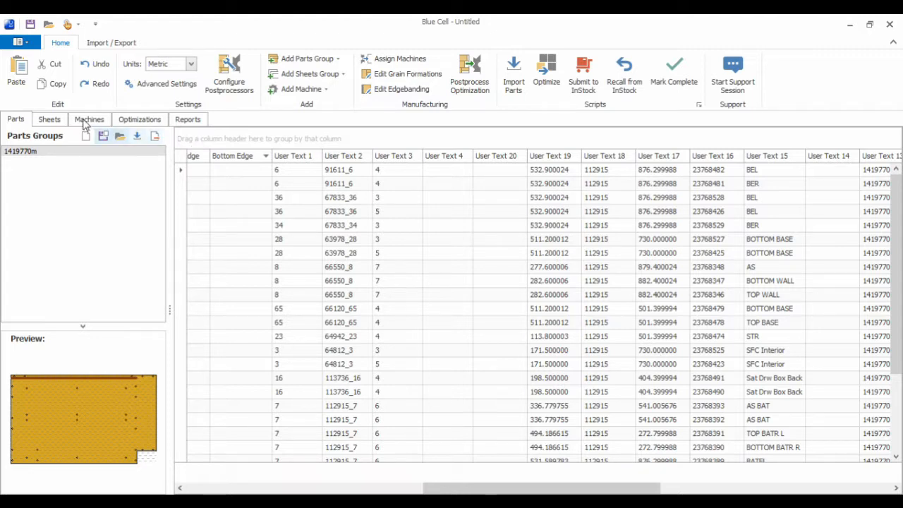
mouse_move(71, 166)
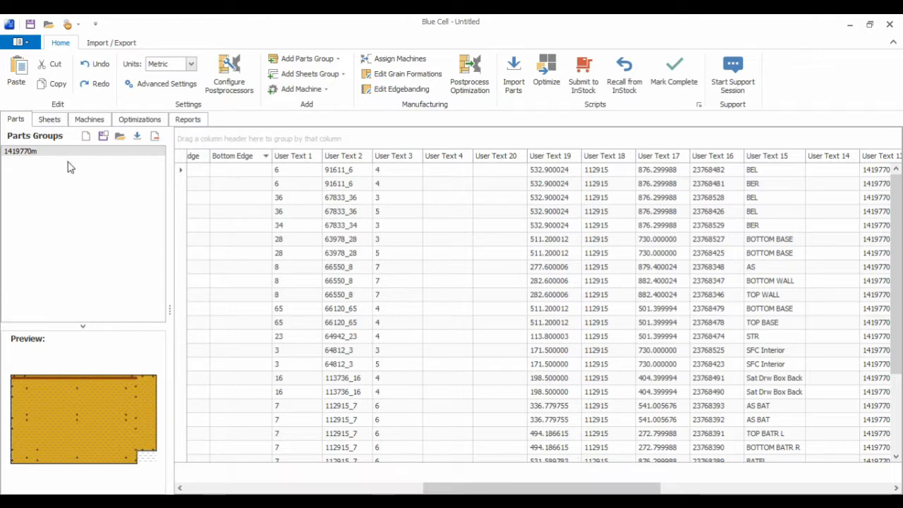
mouse_move(65, 271)
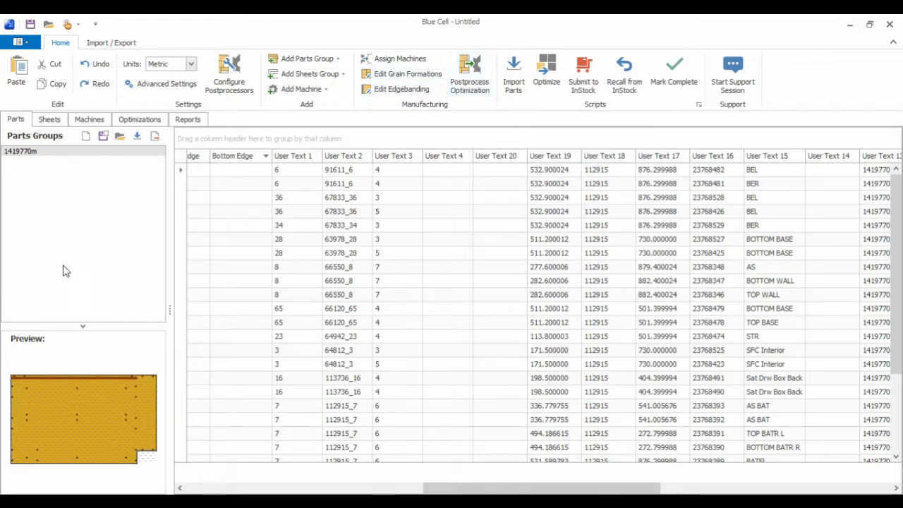
mouse_move(79, 270)
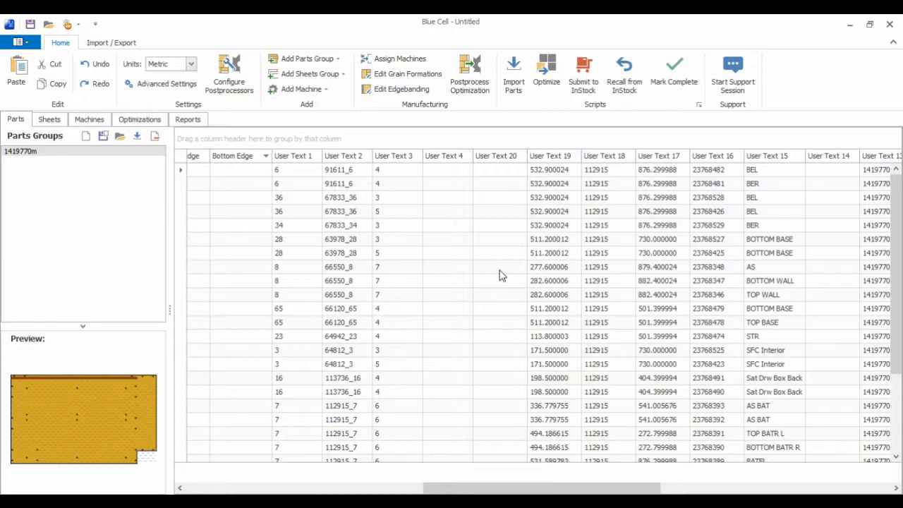
mouse_move(427, 274)
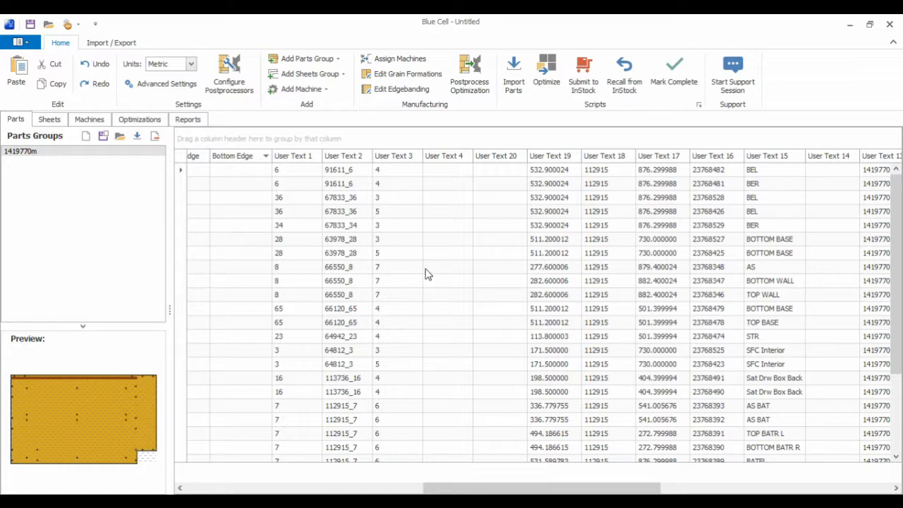